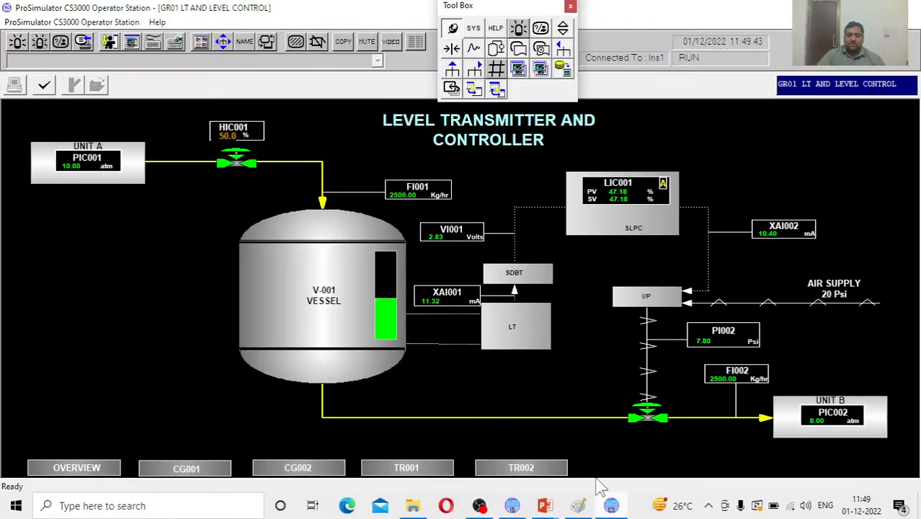
{"action": "mouse_move", "coordinate": [141, 195]}
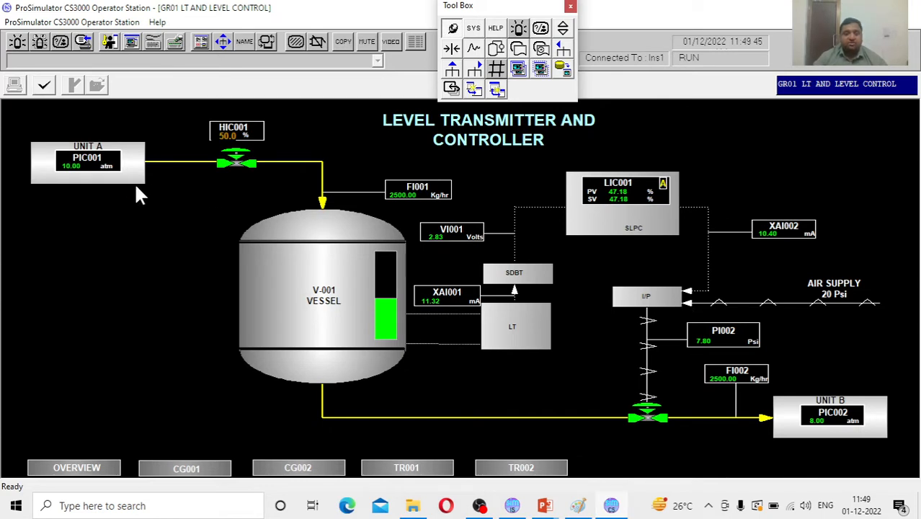
{"action": "mouse_move", "coordinate": [45, 230]}
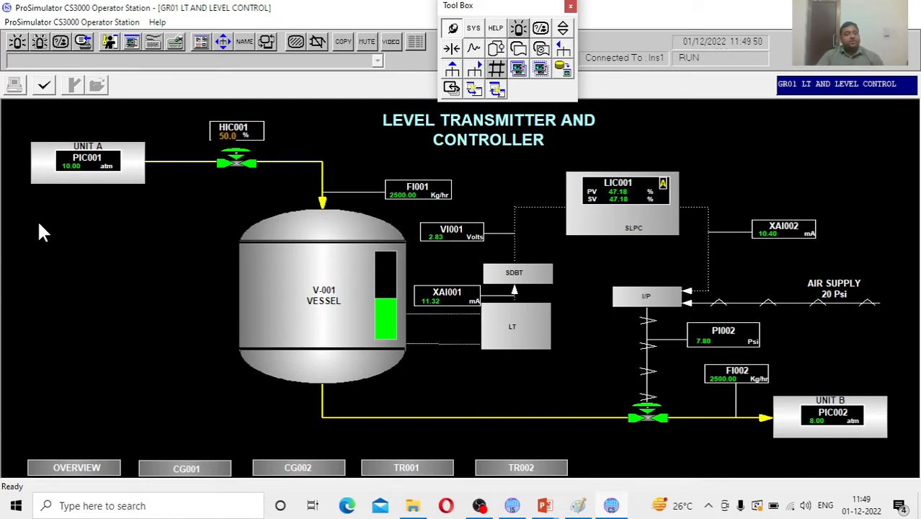
{"action": "mouse_move", "coordinate": [138, 167]}
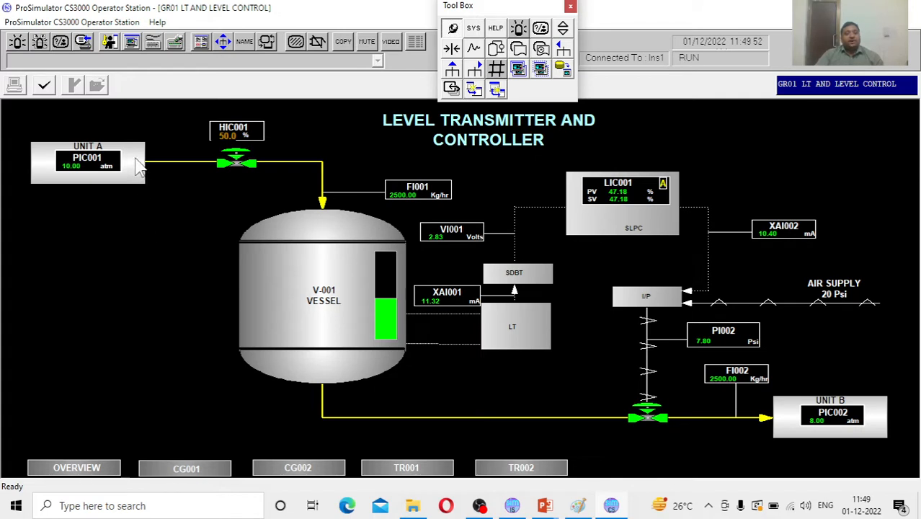
{"action": "mouse_move", "coordinate": [31, 209]}
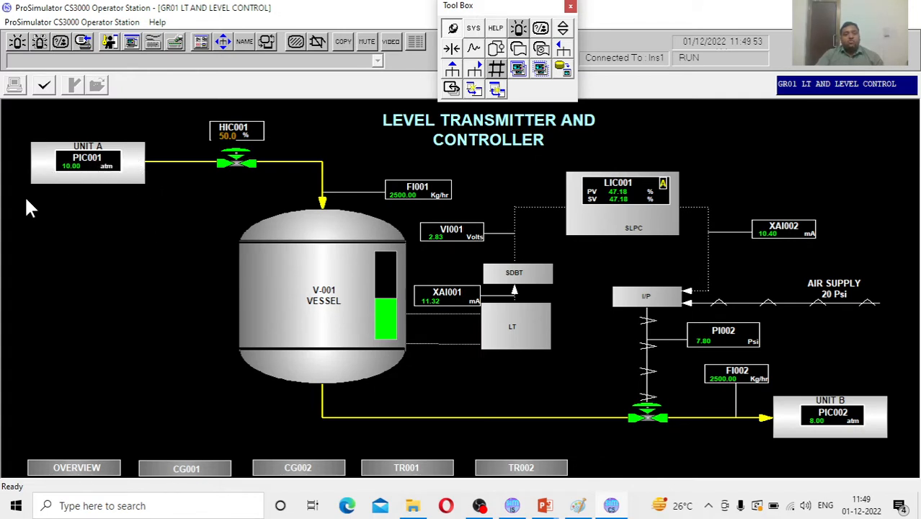
{"action": "mouse_move", "coordinate": [781, 412]}
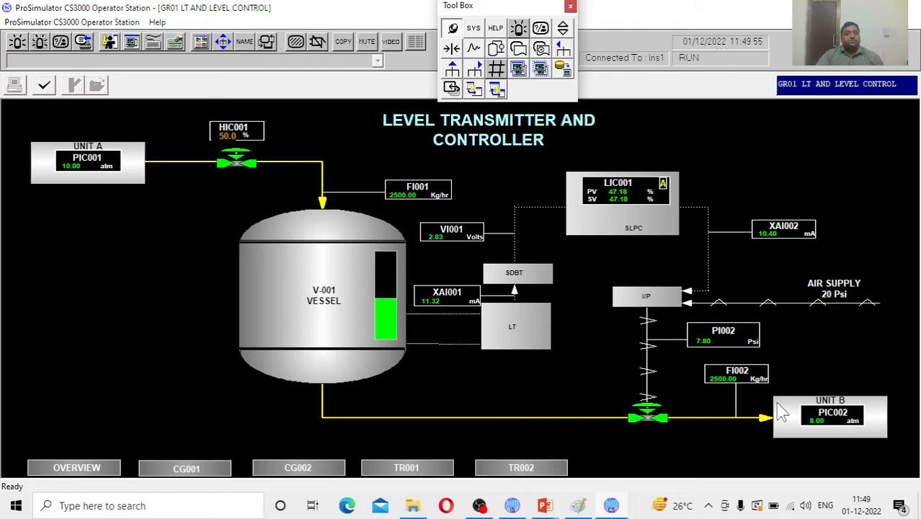
{"action": "mouse_move", "coordinate": [76, 184]}
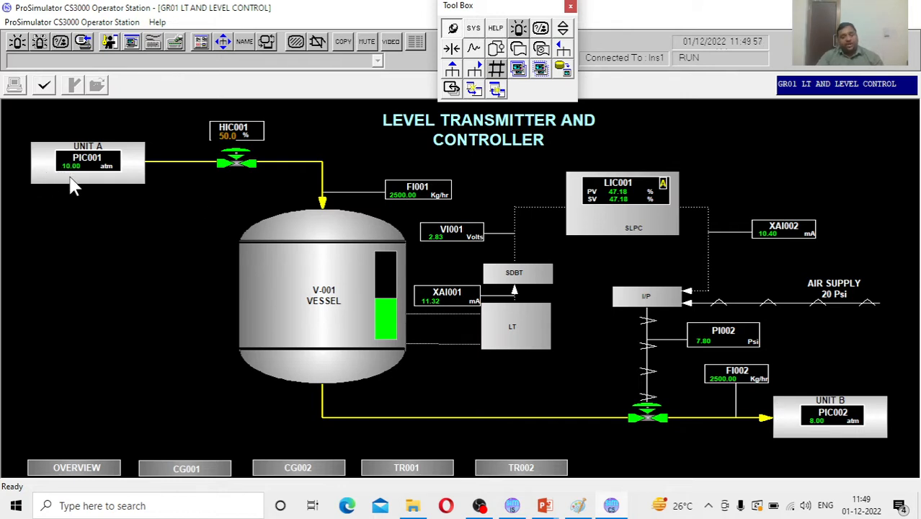
{"action": "mouse_move", "coordinate": [848, 436]}
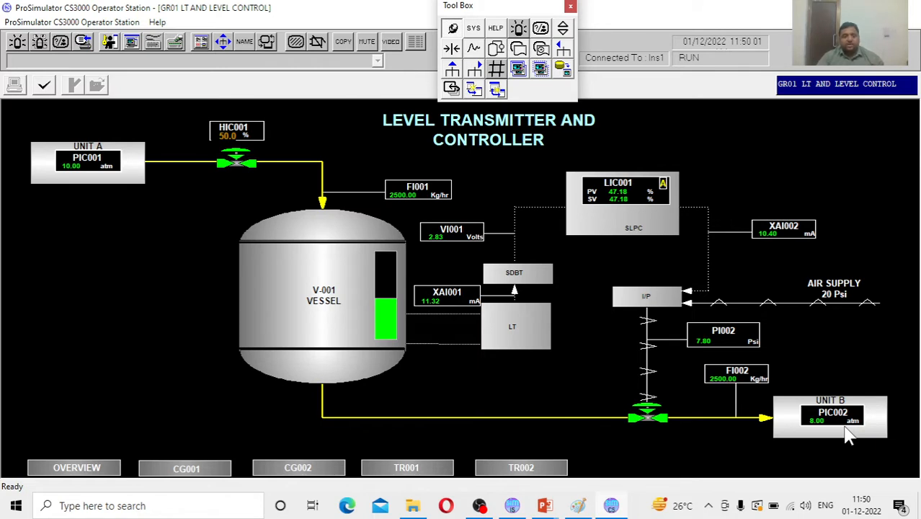
{"action": "mouse_move", "coordinate": [81, 176]}
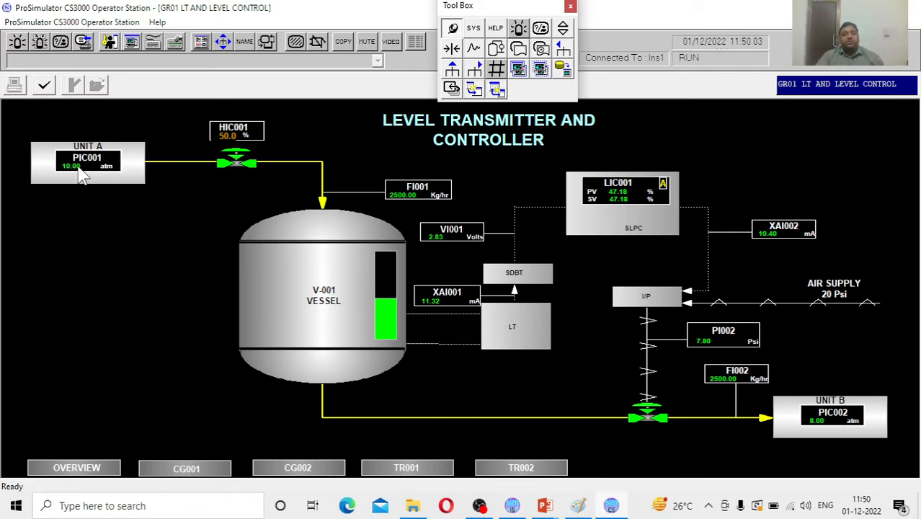
{"action": "mouse_move", "coordinate": [228, 173]}
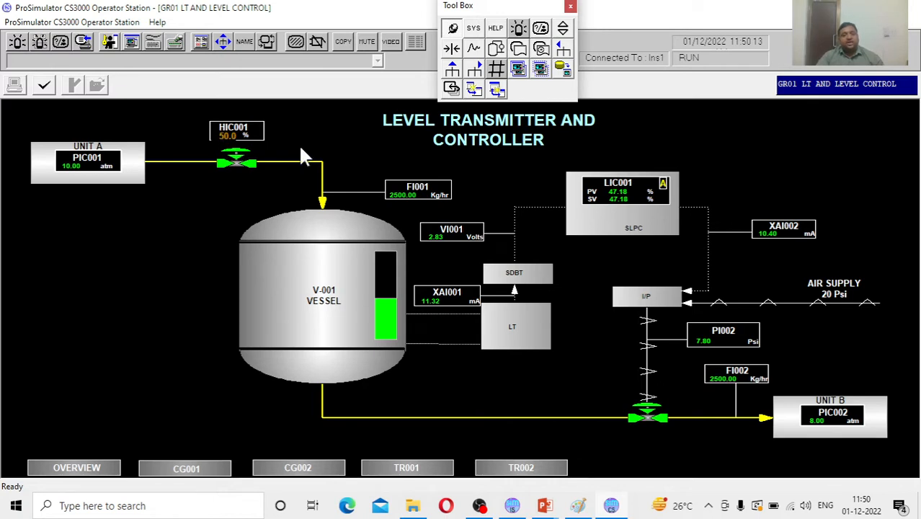
{"action": "mouse_move", "coordinate": [395, 204]}
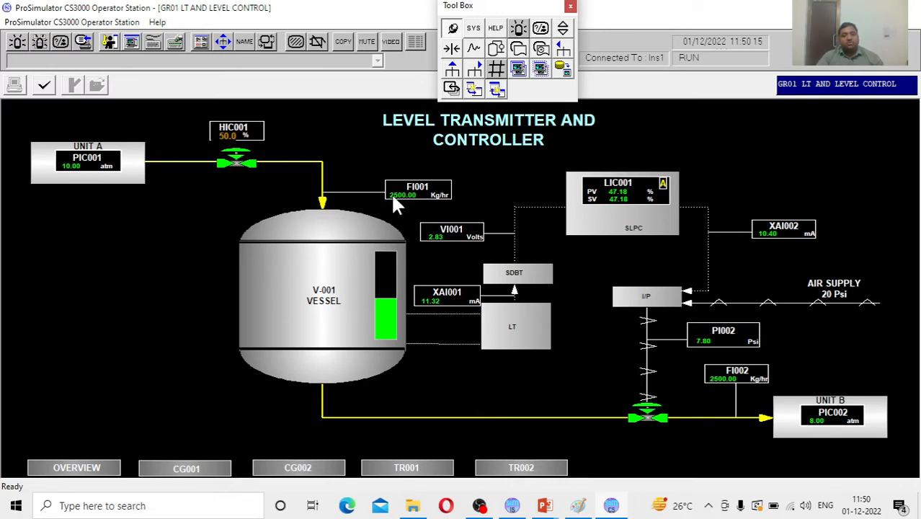
{"action": "mouse_move", "coordinate": [444, 202]}
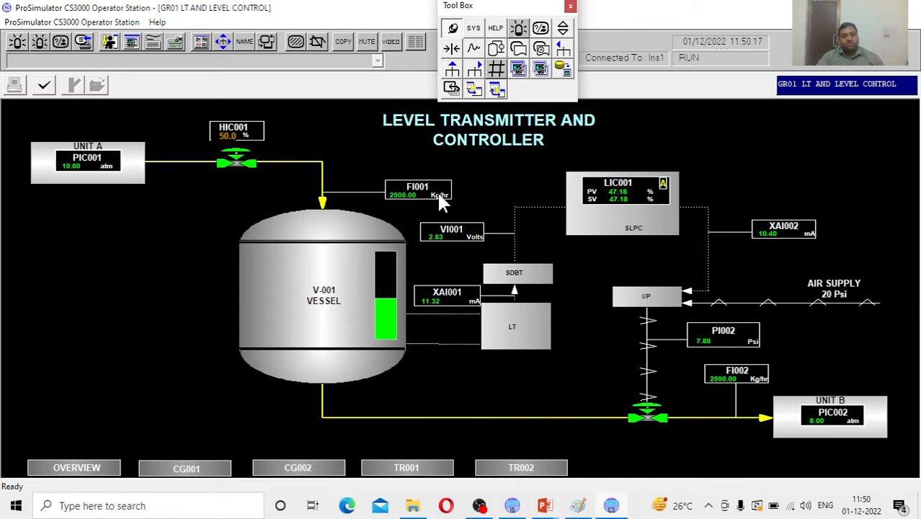
{"action": "mouse_move", "coordinate": [343, 325]}
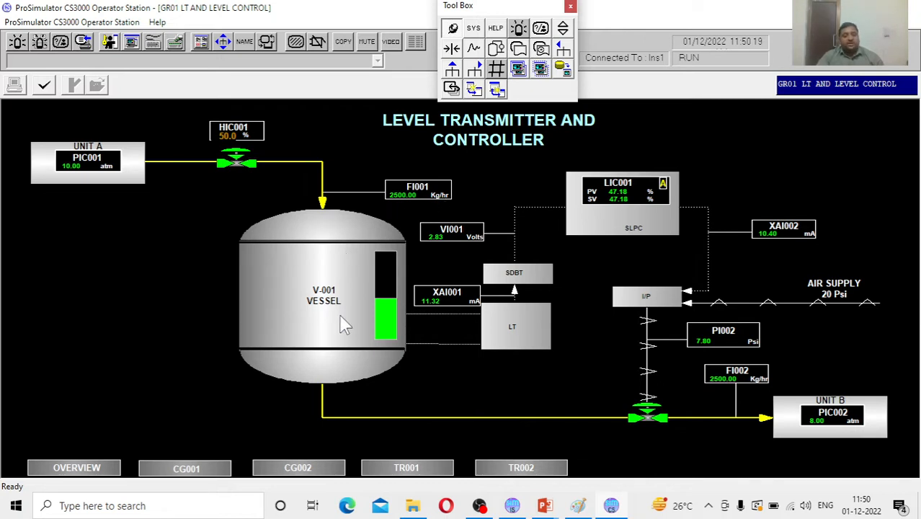
{"action": "mouse_move", "coordinate": [622, 201]}
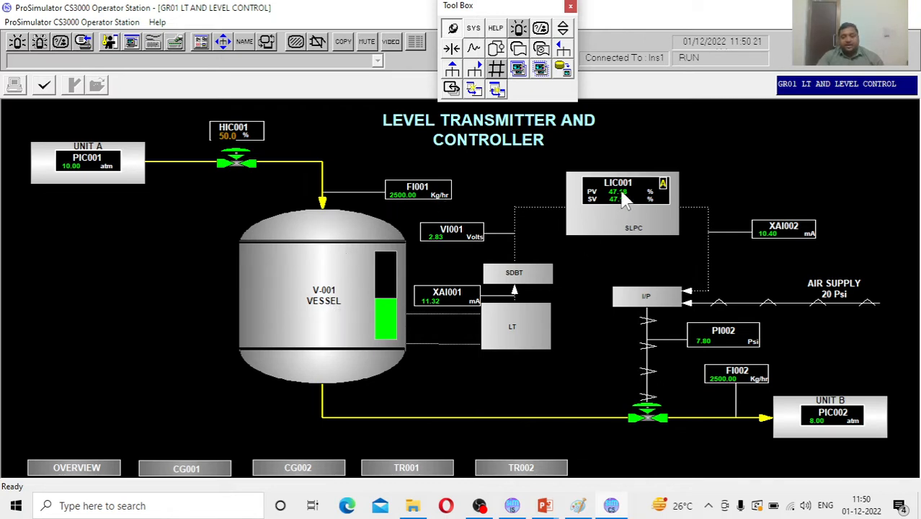
- View LIC001's detailed tuning window with its trend, then close it
{"action": "left_click", "coordinate": [621, 190]}
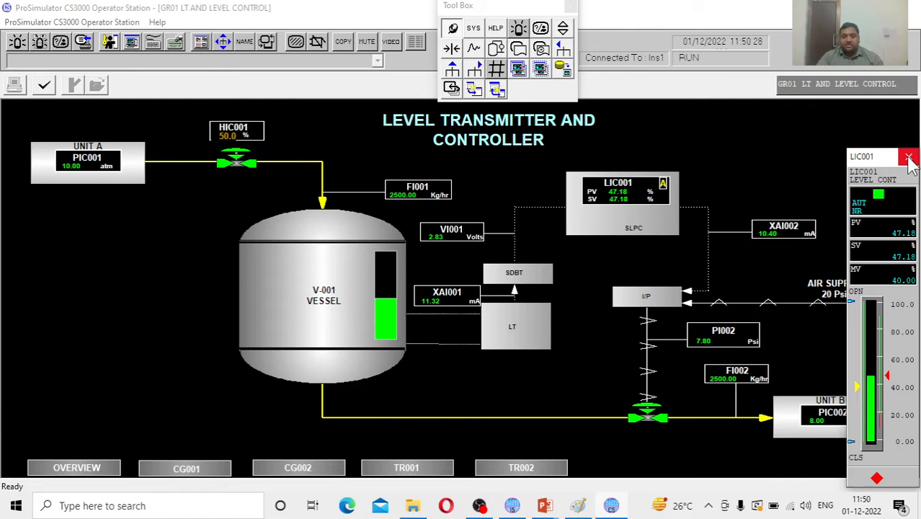
{"action": "left_click", "coordinate": [908, 157]}
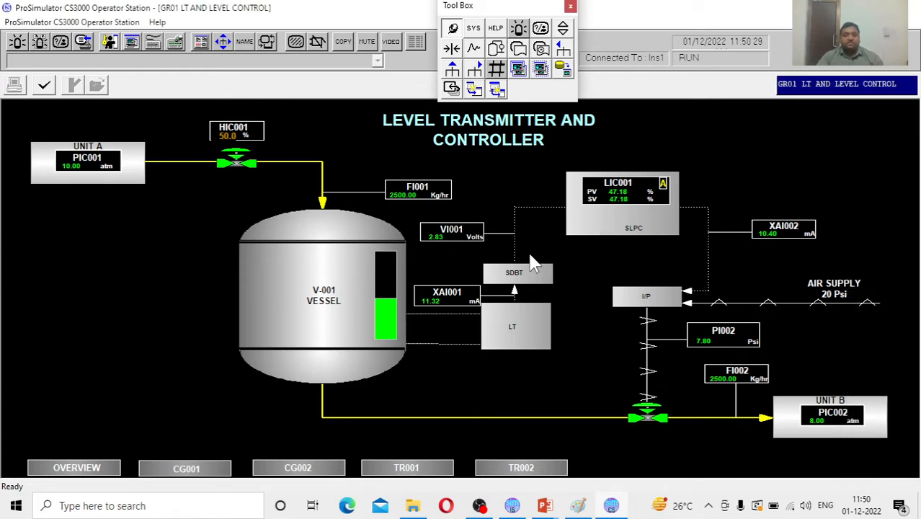
{"action": "mouse_move", "coordinate": [325, 421]}
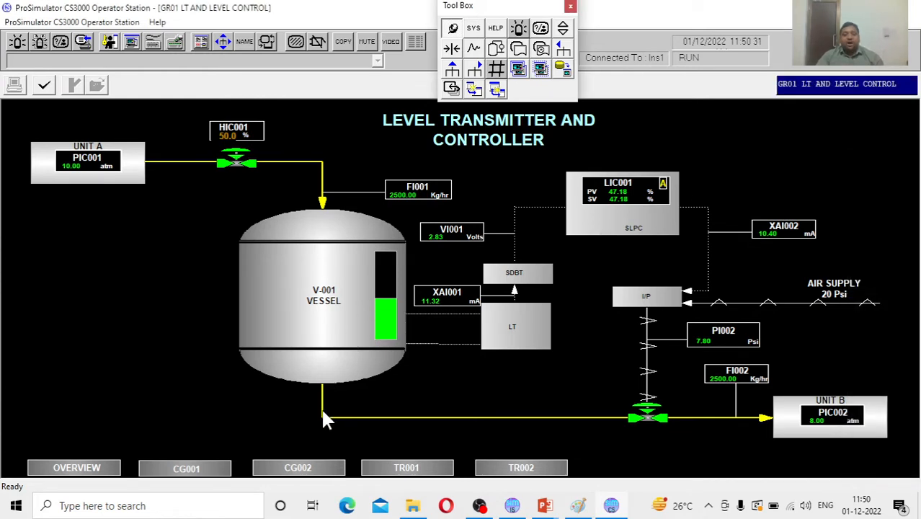
{"action": "mouse_move", "coordinate": [563, 418]}
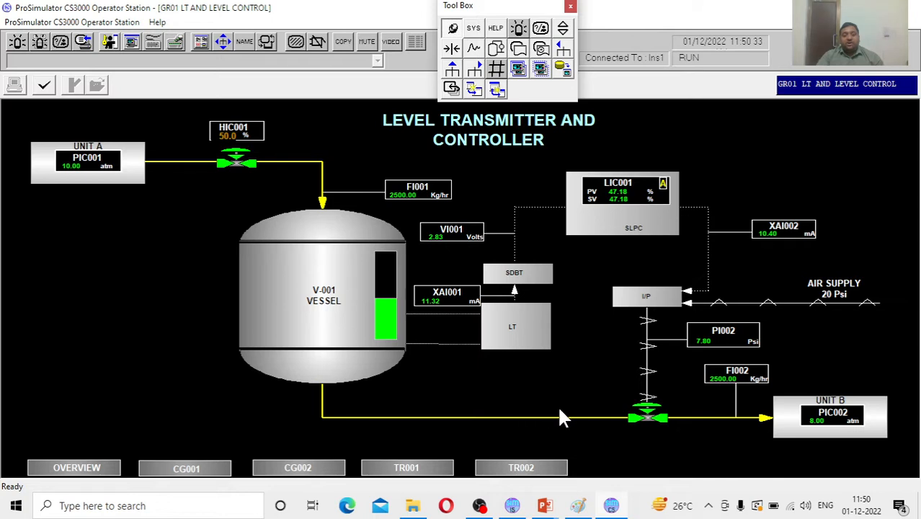
{"action": "mouse_move", "coordinate": [631, 421]}
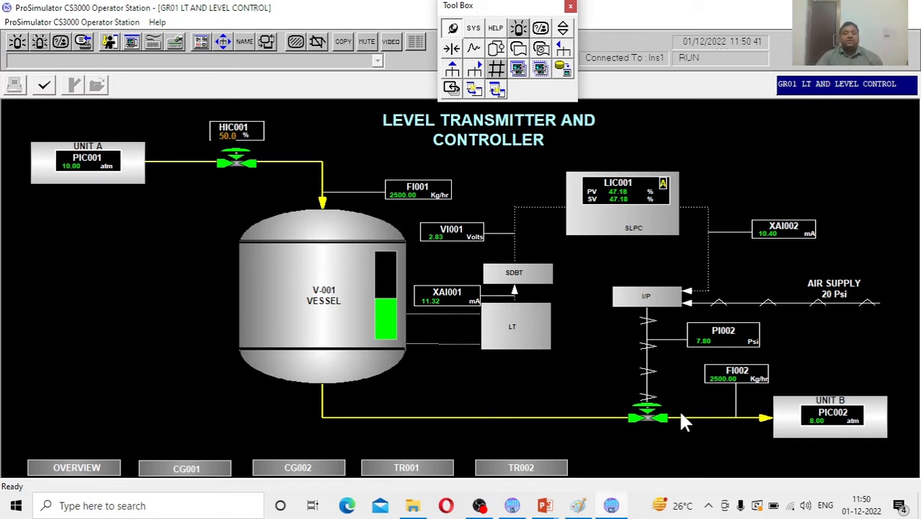
{"action": "mouse_move", "coordinate": [330, 352]}
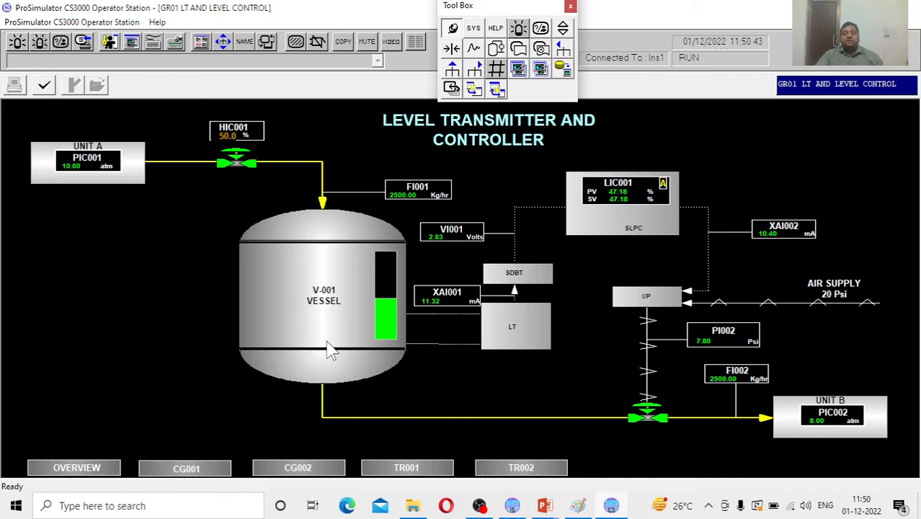
{"action": "mouse_move", "coordinate": [670, 404]}
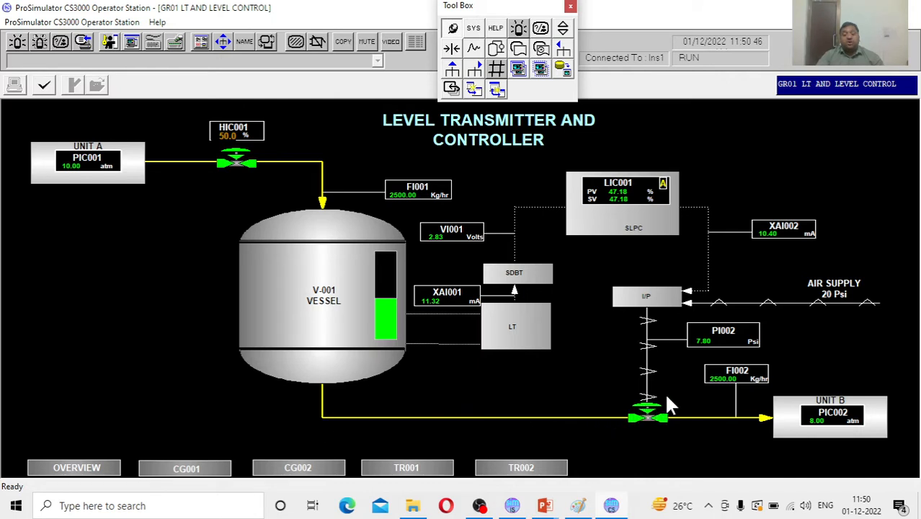
{"action": "mouse_move", "coordinate": [603, 410]}
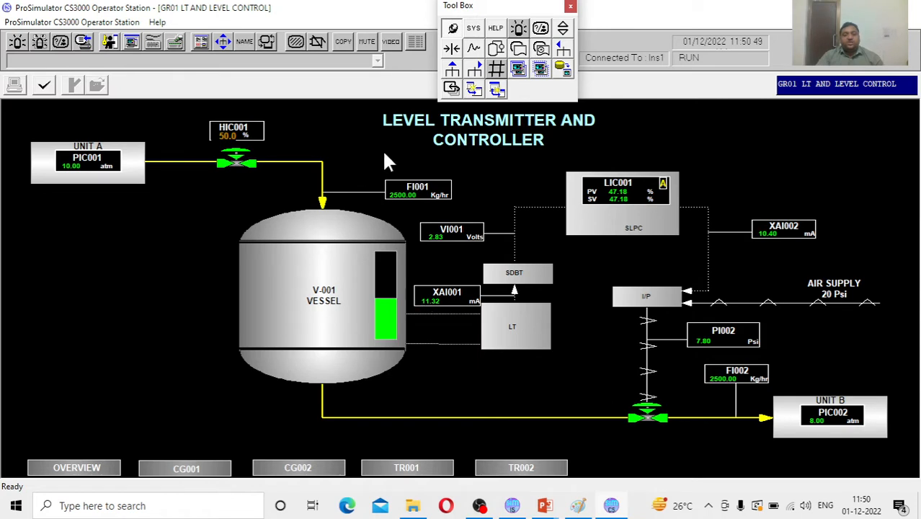
{"action": "mouse_move", "coordinate": [372, 310]}
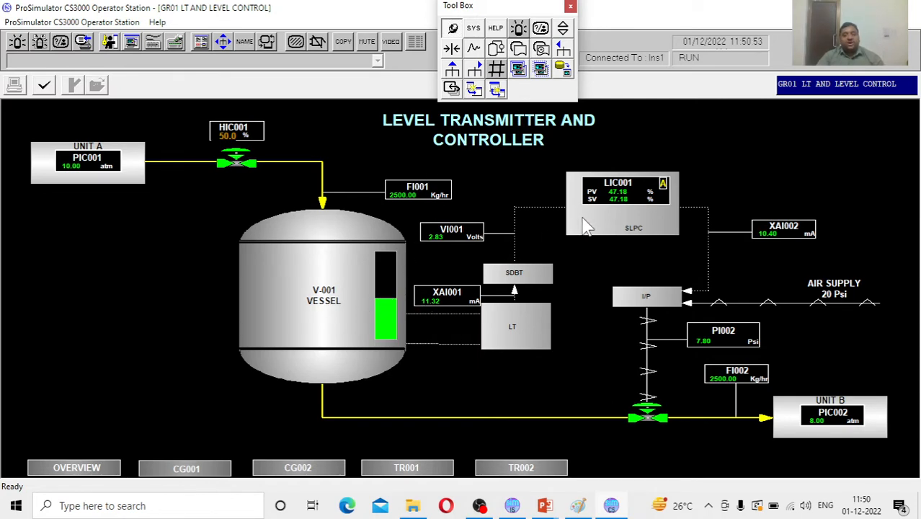
{"action": "mouse_move", "coordinate": [623, 209]}
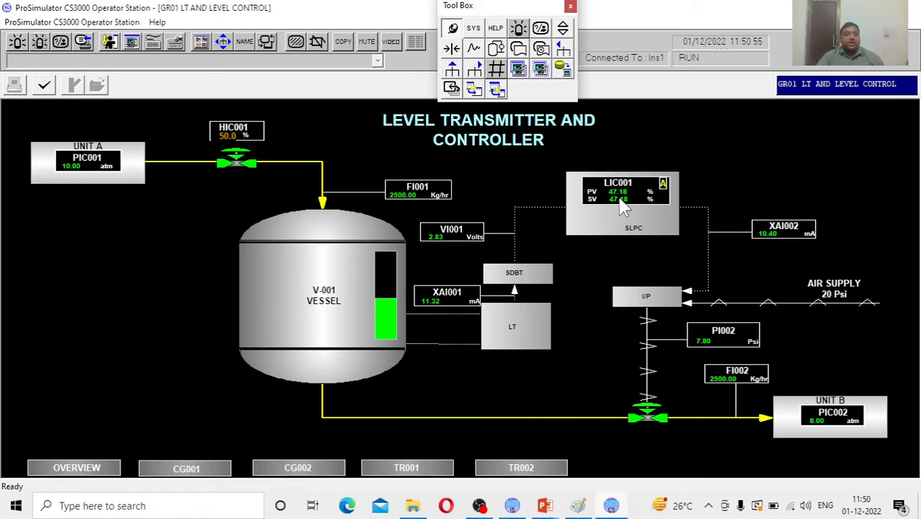
{"action": "mouse_move", "coordinate": [209, 170]}
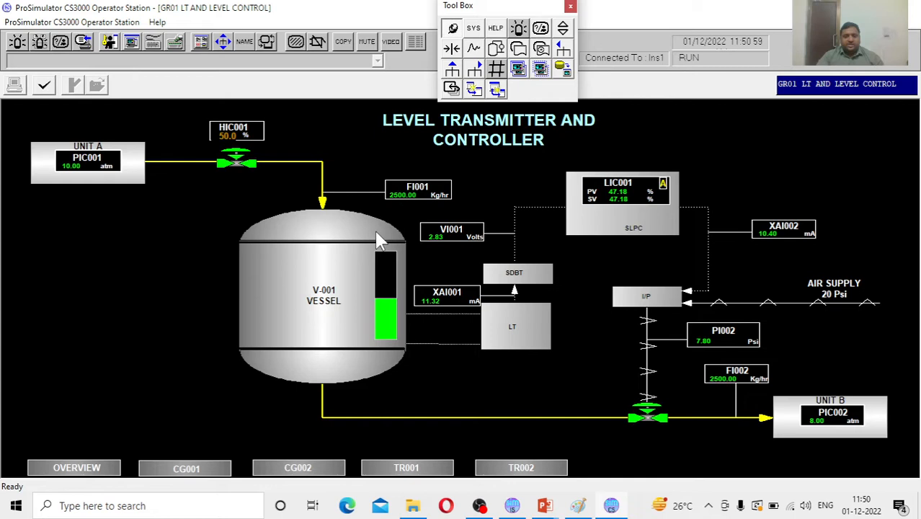
{"action": "mouse_move", "coordinate": [425, 238]}
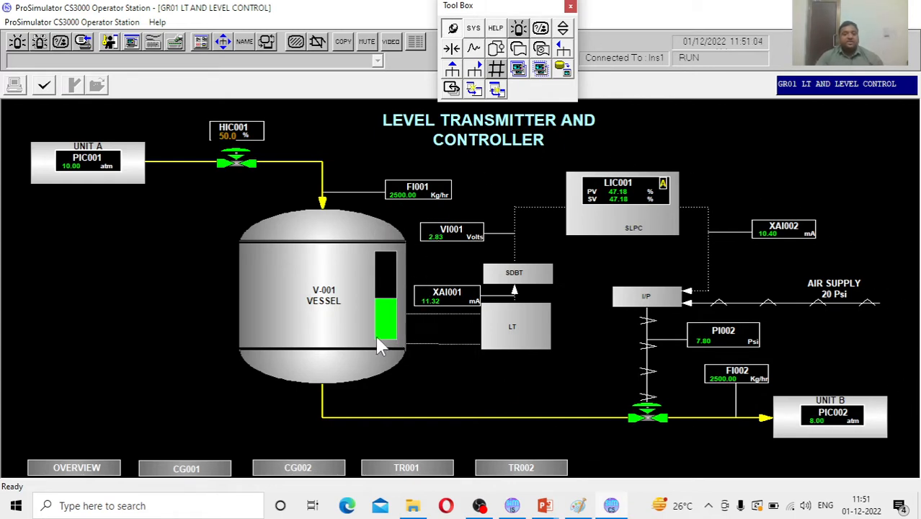
{"action": "mouse_move", "coordinate": [421, 323]}
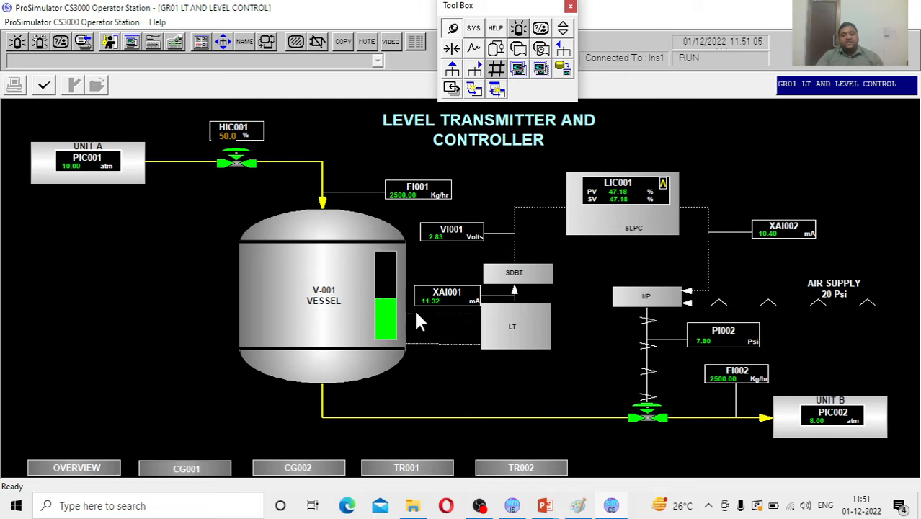
{"action": "mouse_move", "coordinate": [382, 308]}
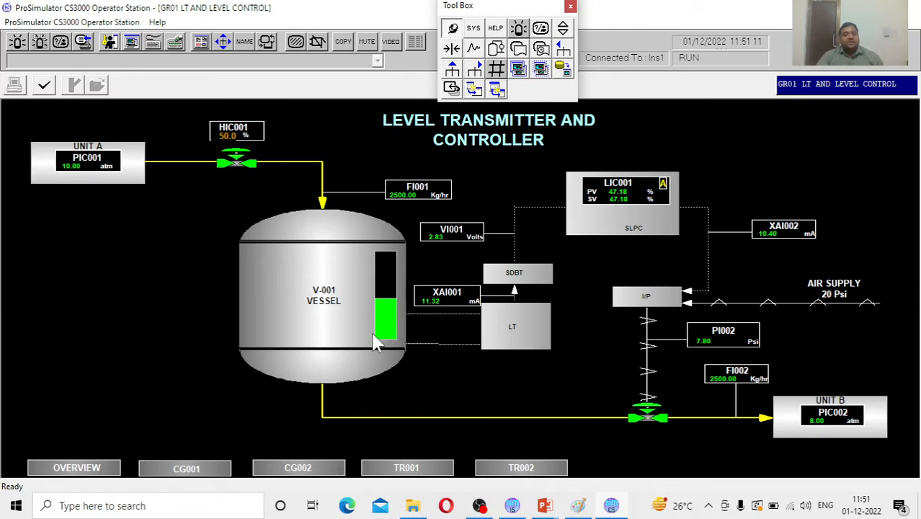
{"action": "mouse_move", "coordinate": [384, 310]}
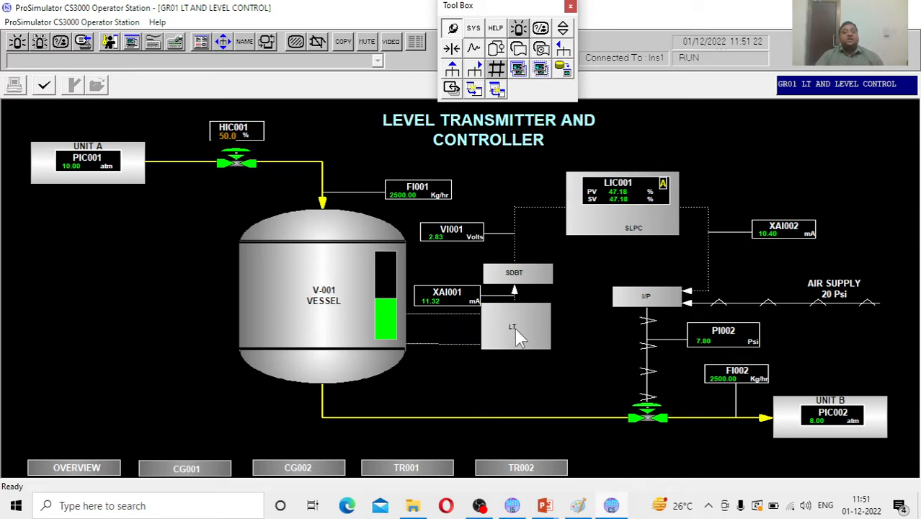
{"action": "mouse_move", "coordinate": [516, 334]}
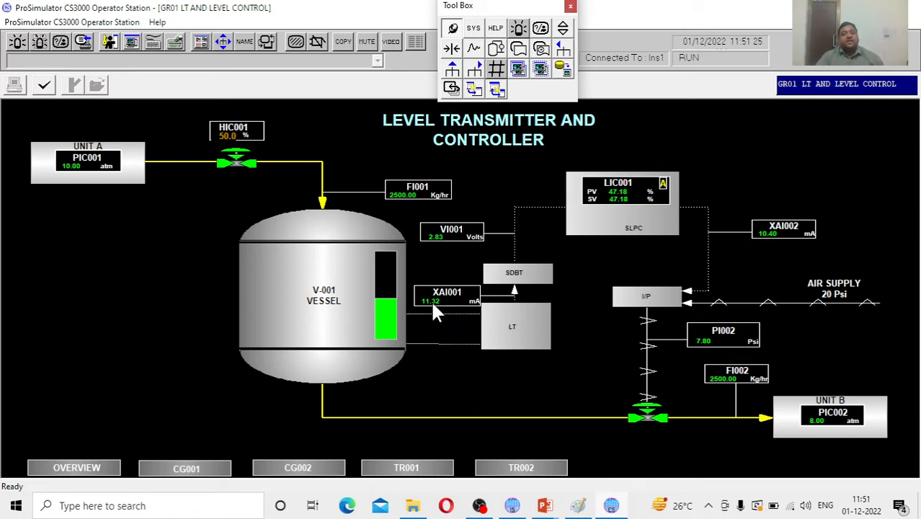
{"action": "mouse_move", "coordinate": [474, 308]}
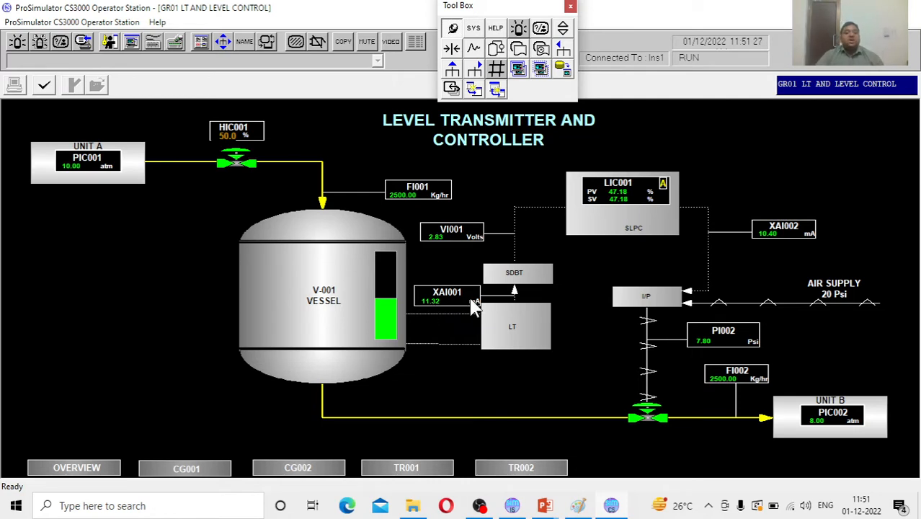
{"action": "mouse_move", "coordinate": [502, 303]}
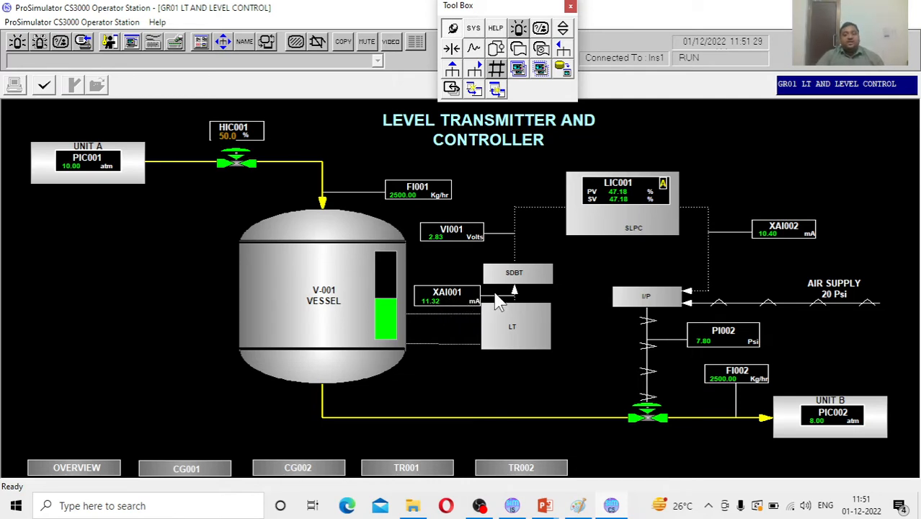
{"action": "mouse_move", "coordinate": [483, 300]}
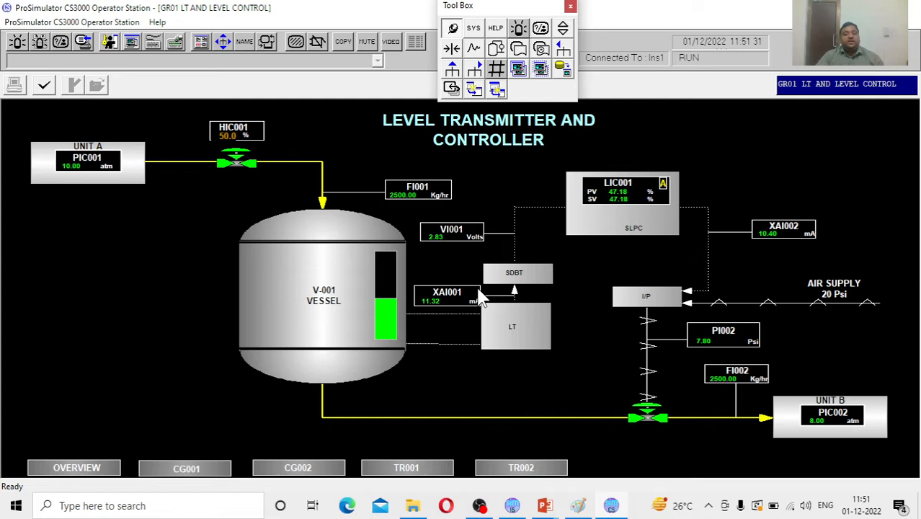
{"action": "mouse_move", "coordinate": [518, 279]}
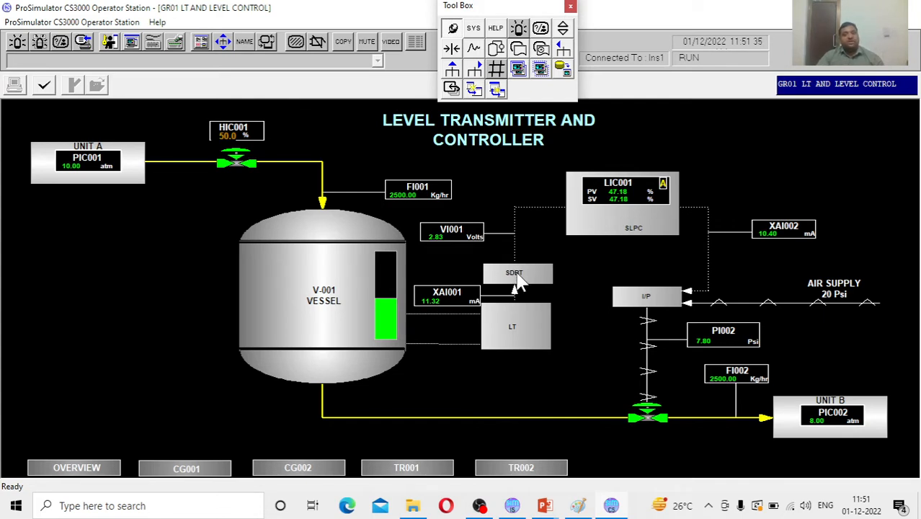
{"action": "mouse_move", "coordinate": [458, 303]}
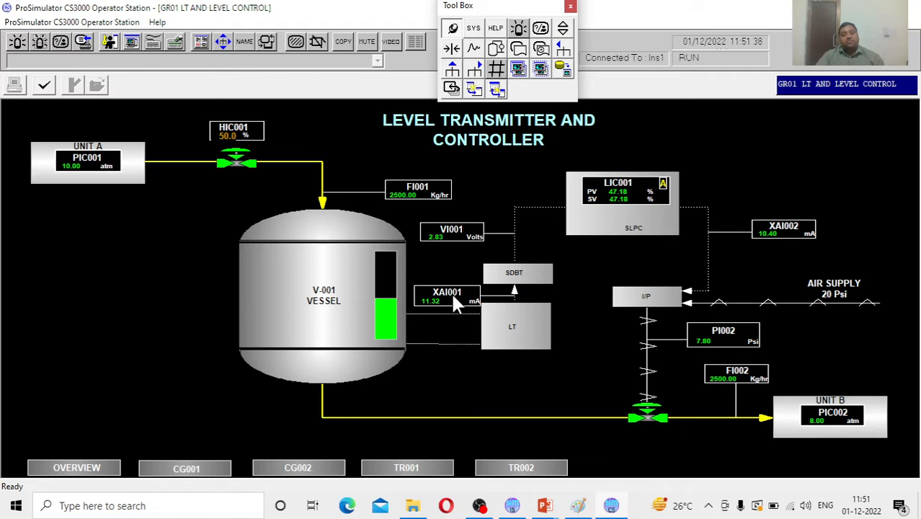
{"action": "mouse_move", "coordinate": [474, 238]}
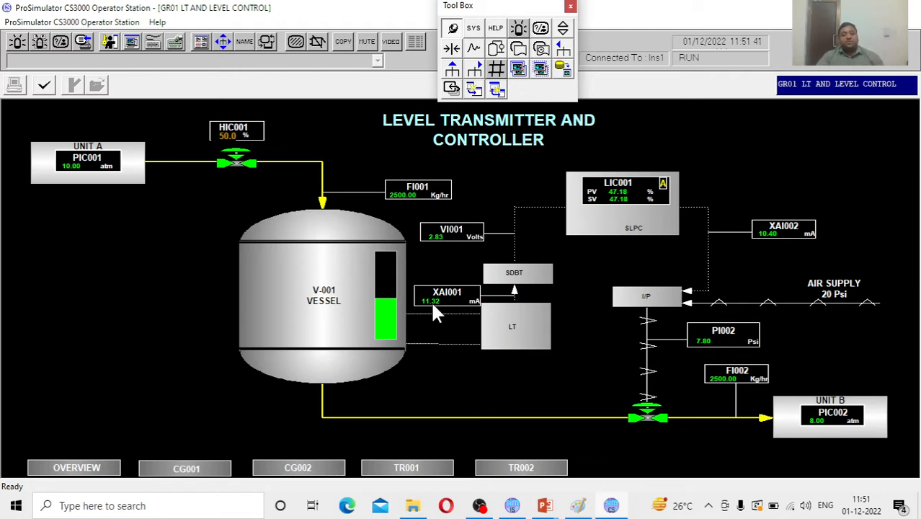
{"action": "mouse_move", "coordinate": [444, 251]}
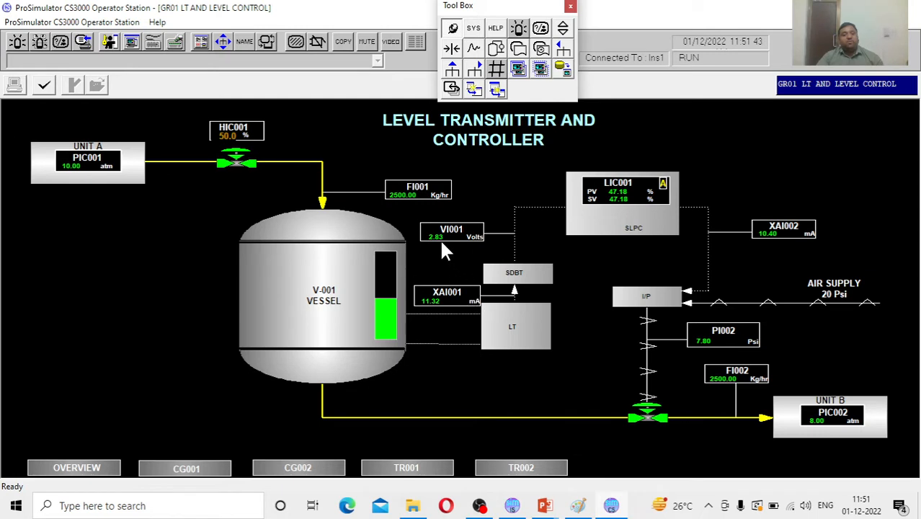
{"action": "mouse_move", "coordinate": [481, 242]}
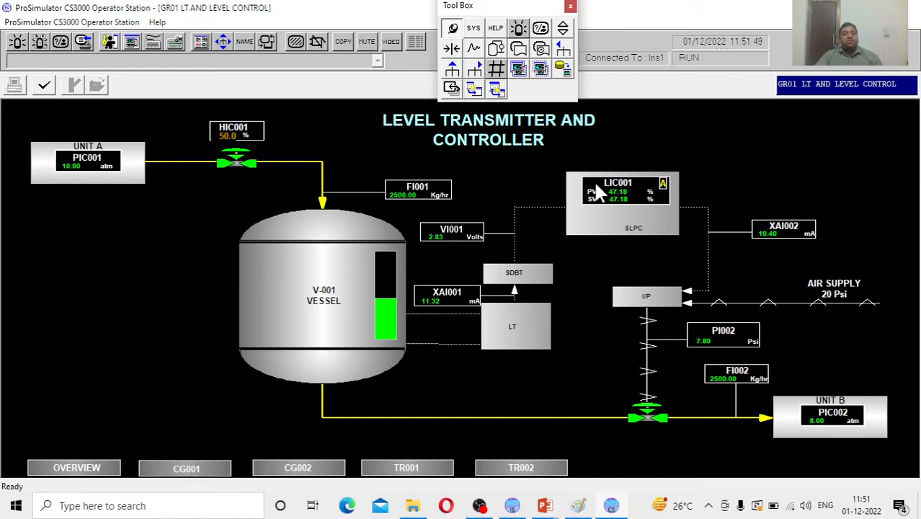
{"action": "mouse_move", "coordinate": [602, 210]}
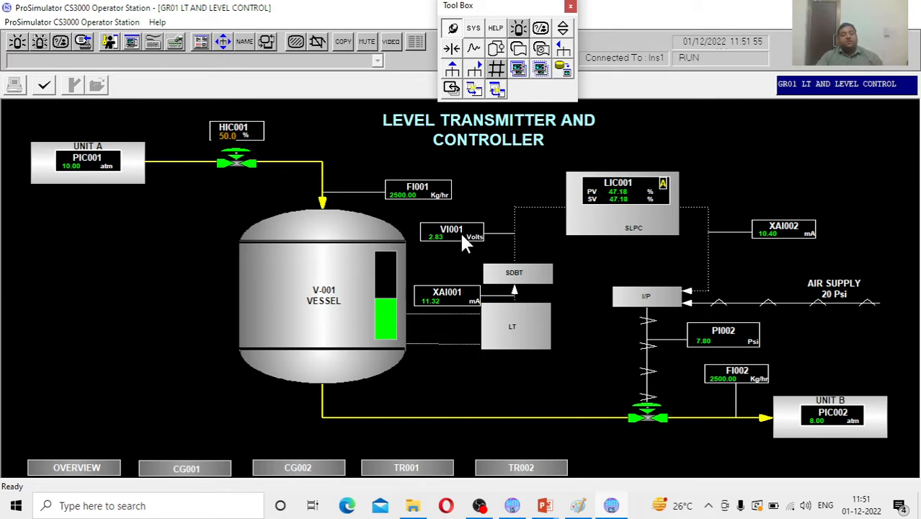
{"action": "mouse_move", "coordinate": [692, 225]}
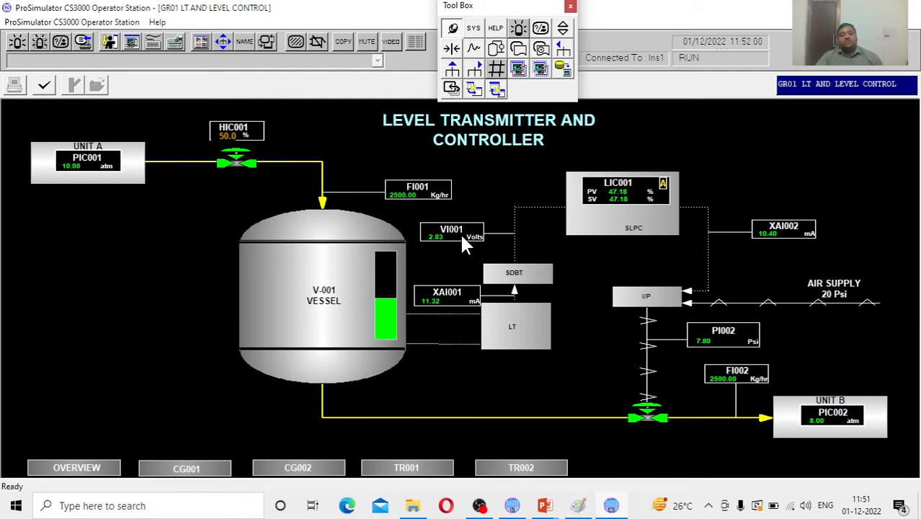
{"action": "mouse_move", "coordinate": [670, 195]}
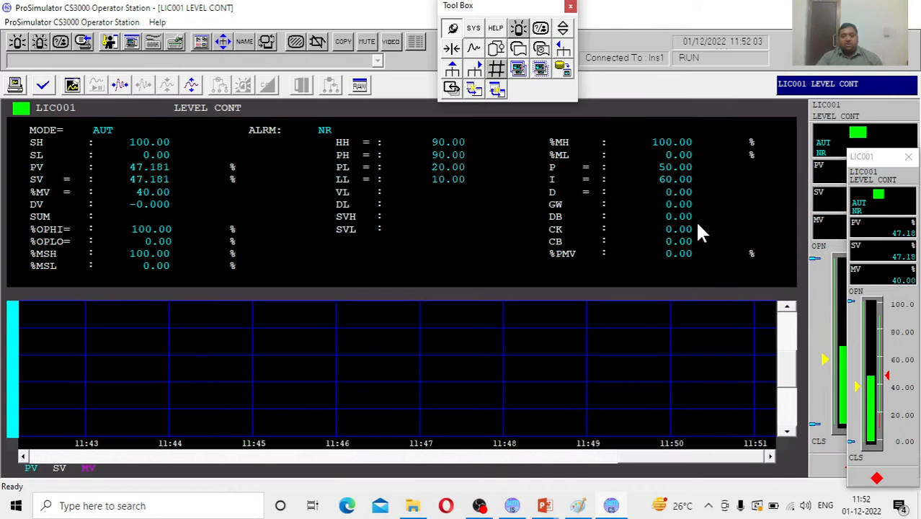
{"action": "mouse_move", "coordinate": [683, 189]}
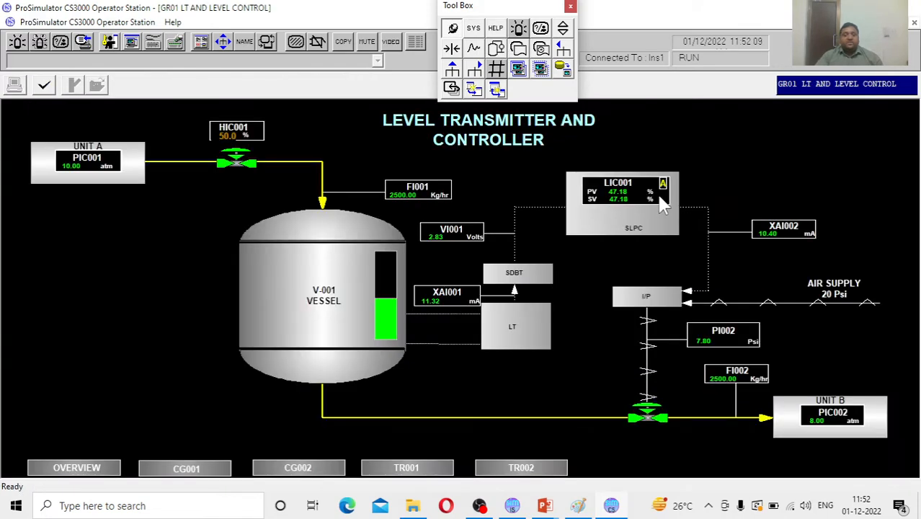
{"action": "mouse_move", "coordinate": [583, 232]}
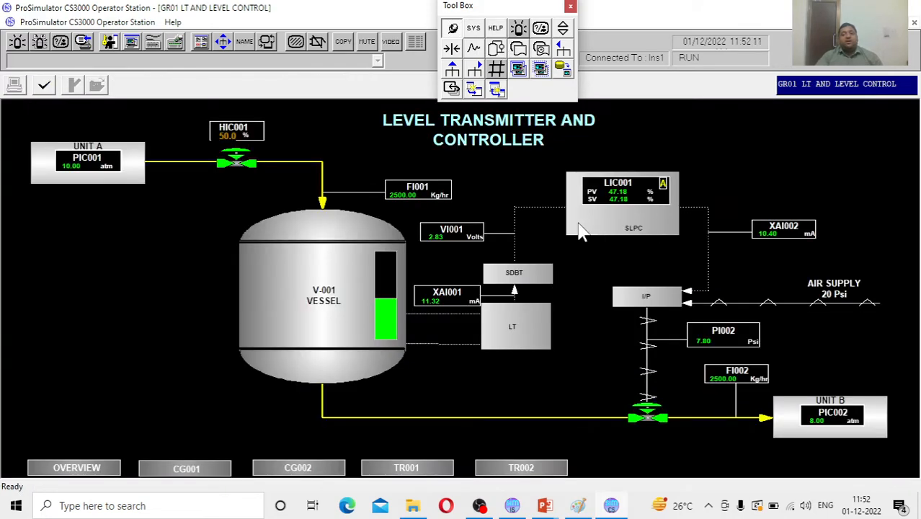
{"action": "mouse_move", "coordinate": [469, 248]}
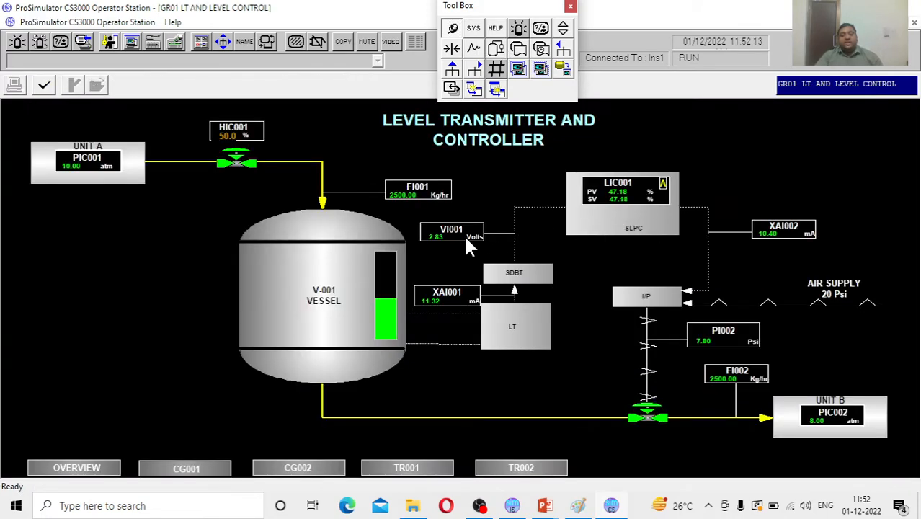
{"action": "mouse_move", "coordinate": [646, 200]}
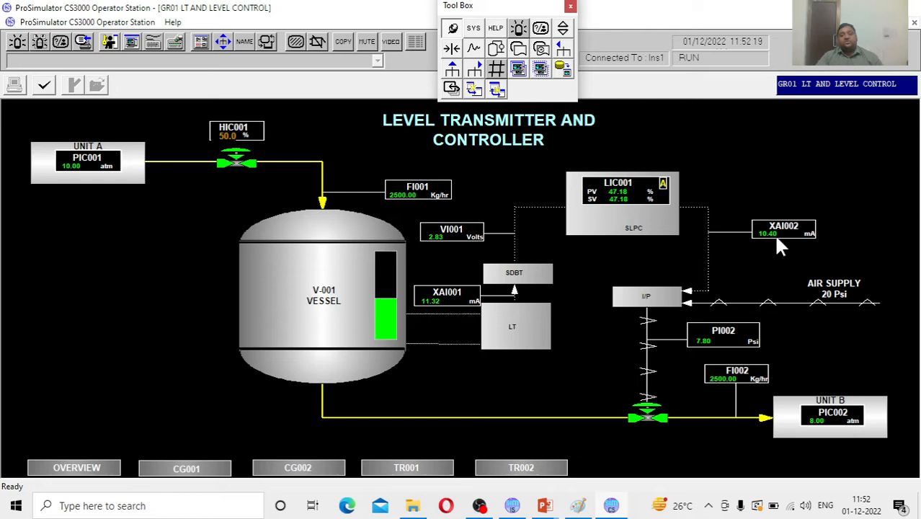
{"action": "mouse_move", "coordinate": [667, 295]}
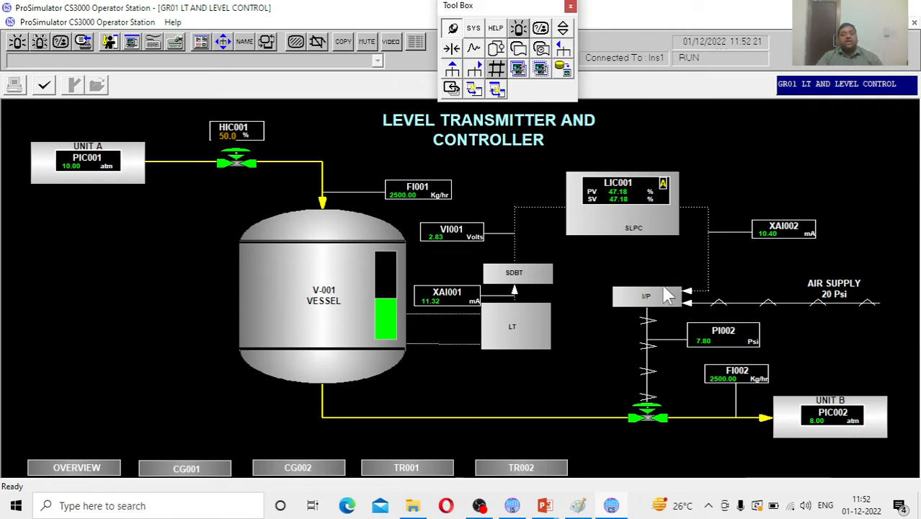
{"action": "mouse_move", "coordinate": [665, 301]}
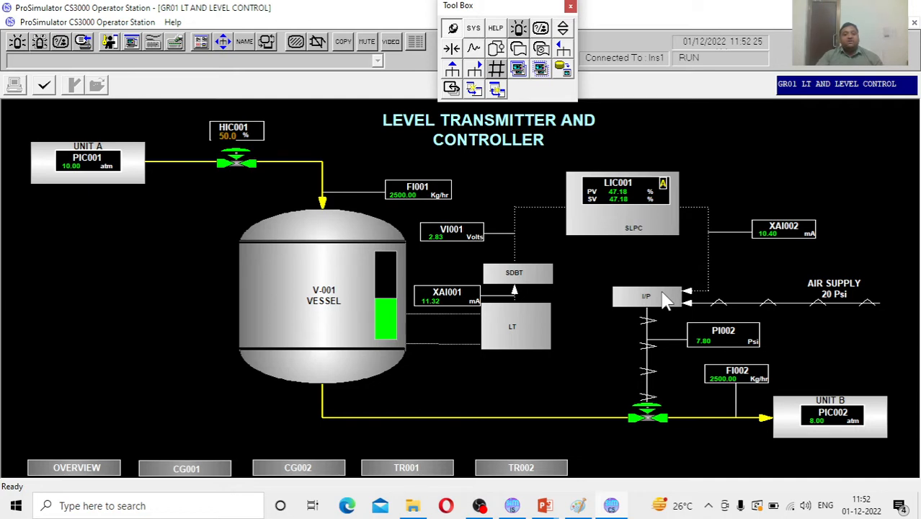
{"action": "mouse_move", "coordinate": [660, 303]}
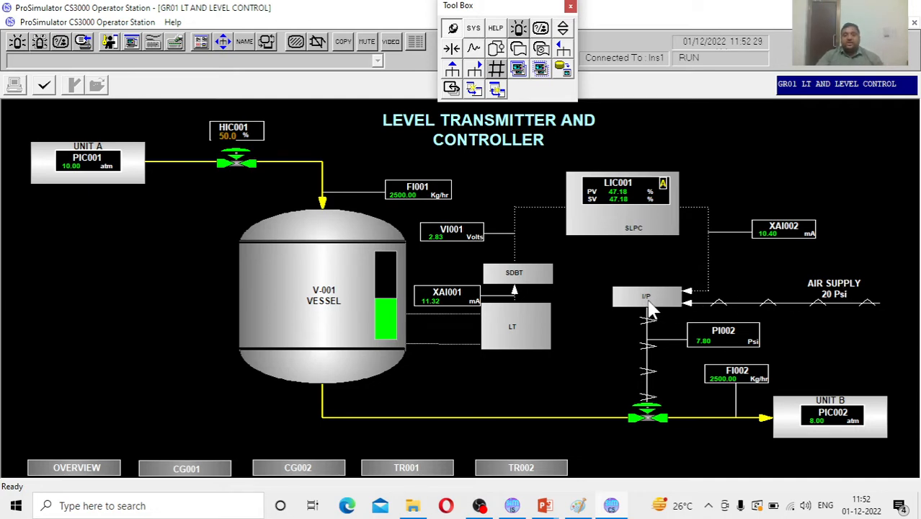
{"action": "mouse_move", "coordinate": [836, 283]}
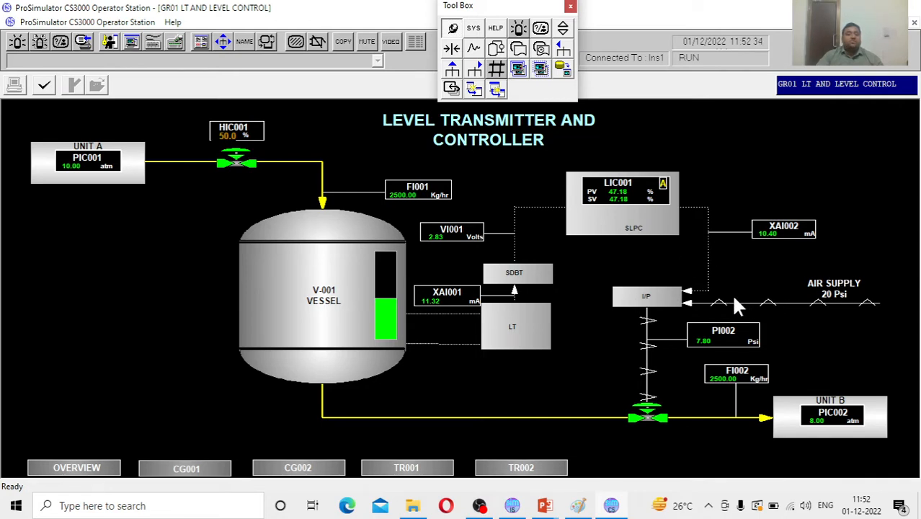
{"action": "mouse_move", "coordinate": [658, 422]}
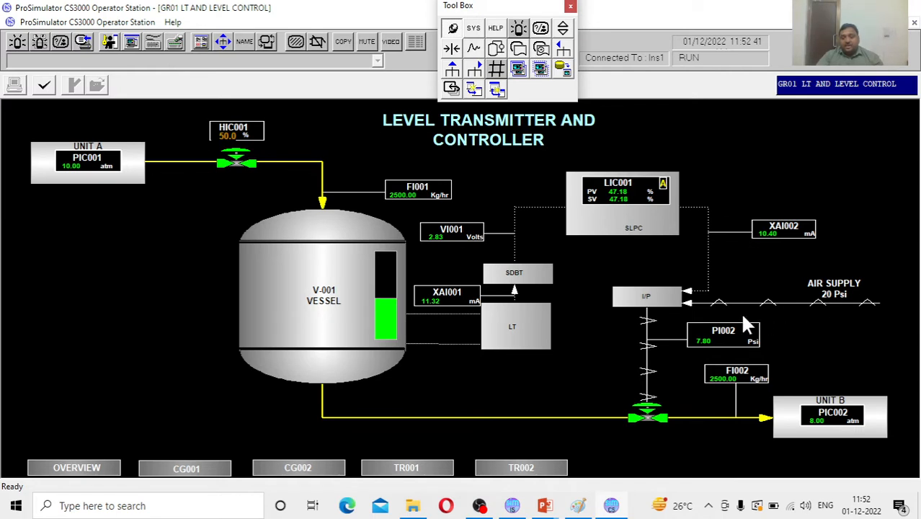
{"action": "mouse_move", "coordinate": [666, 314]}
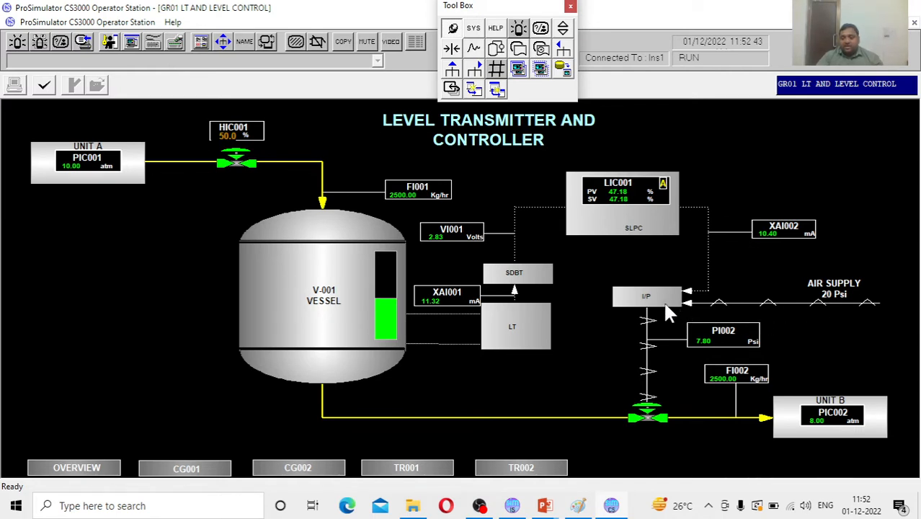
{"action": "mouse_move", "coordinate": [782, 245]}
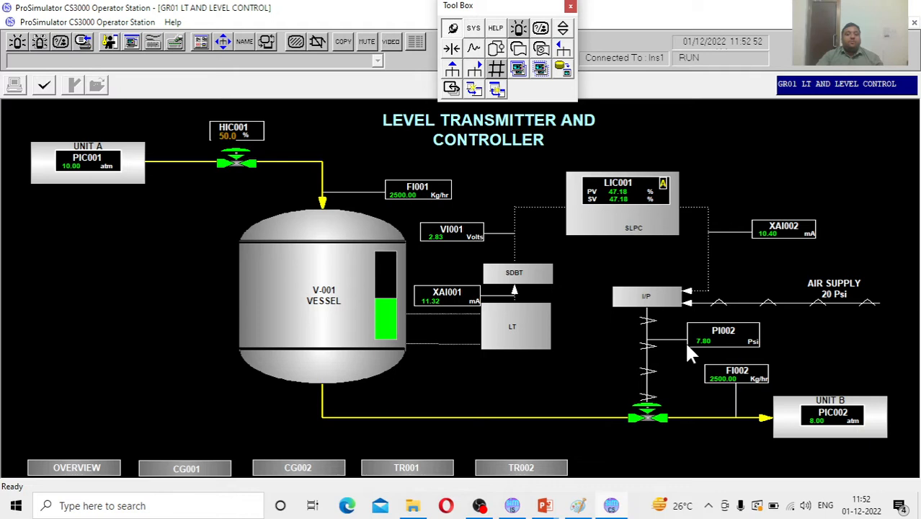
{"action": "mouse_move", "coordinate": [685, 402]}
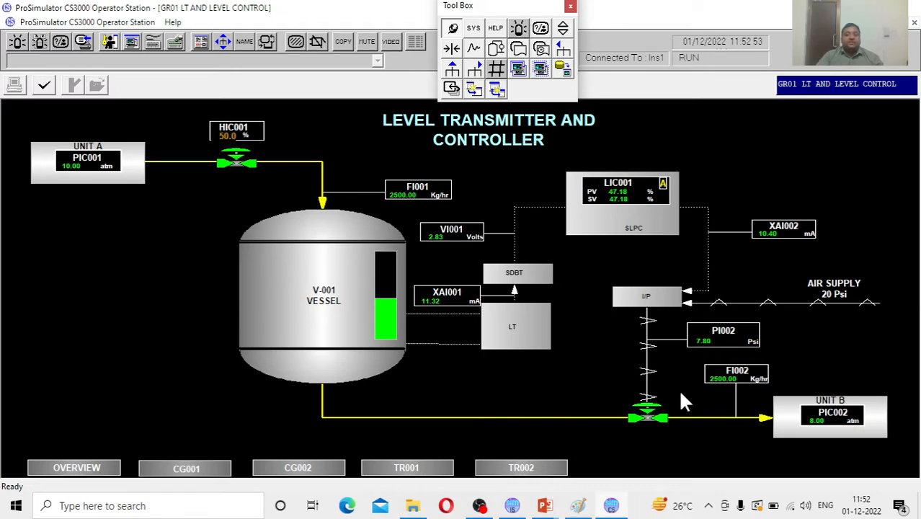
- Show the LIC001 faceplate from the GR01 graphic, close it, then select the HIC001 tag
{"action": "left_click", "coordinate": [617, 182]}
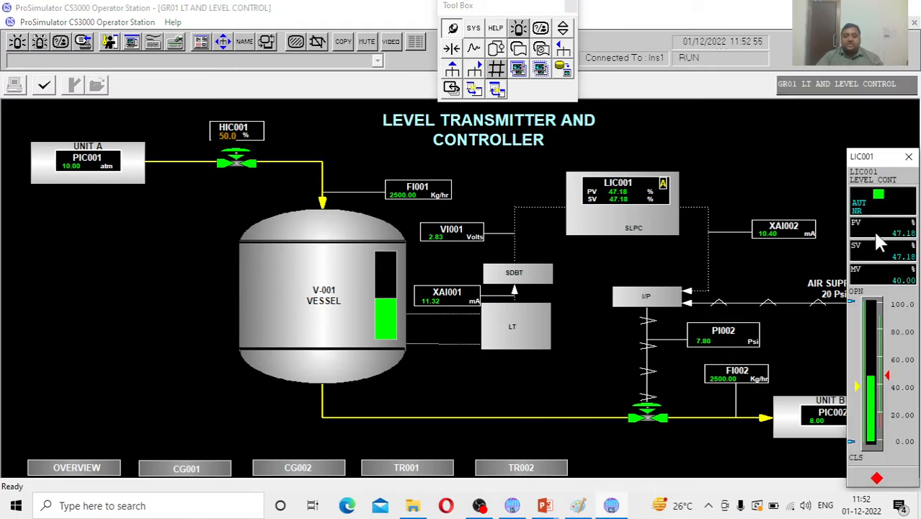
{"action": "mouse_move", "coordinate": [897, 291]}
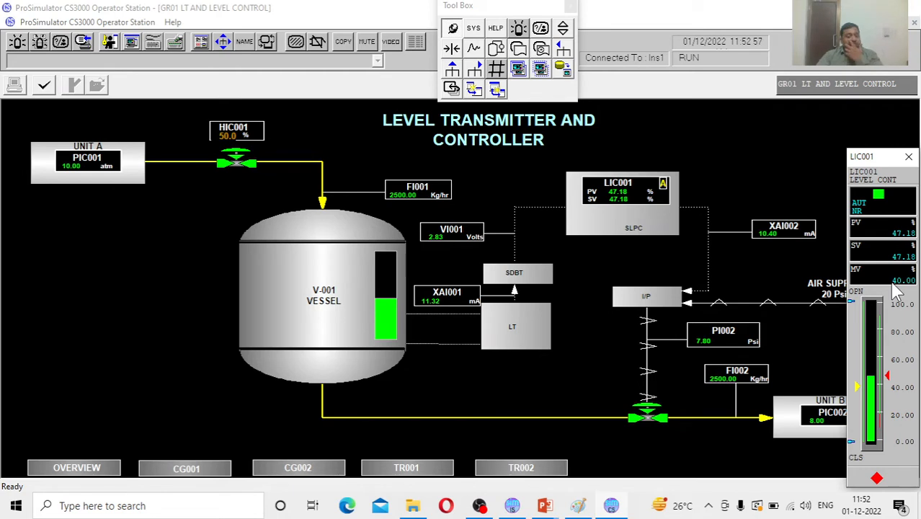
{"action": "left_click", "coordinate": [908, 155]}
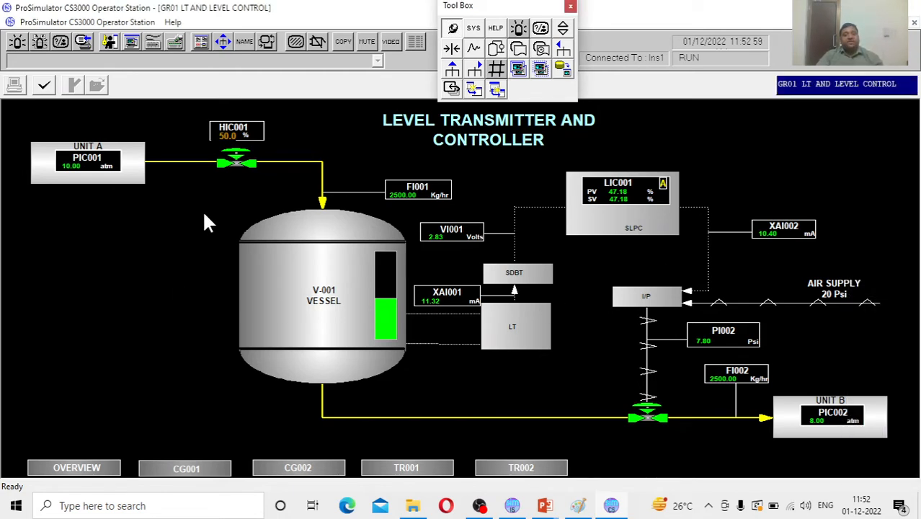
{"action": "mouse_move", "coordinate": [90, 108]}
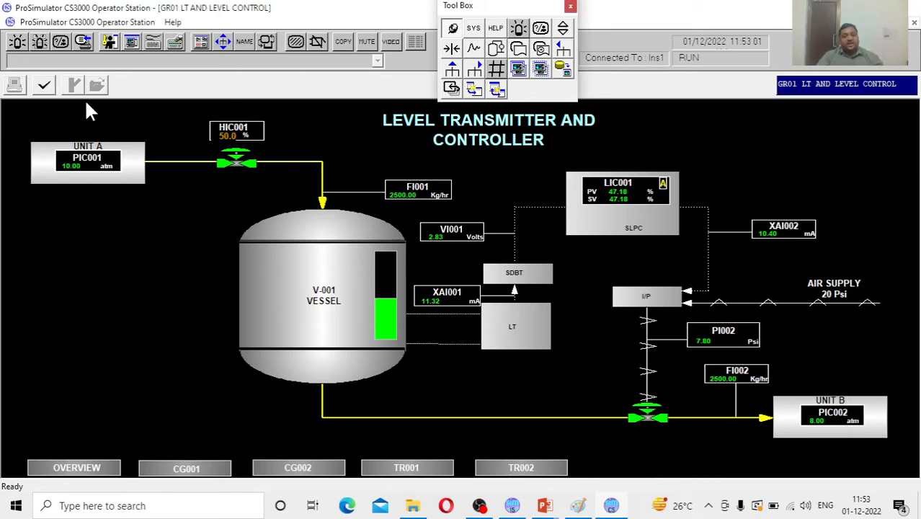
{"action": "mouse_move", "coordinate": [462, 180]}
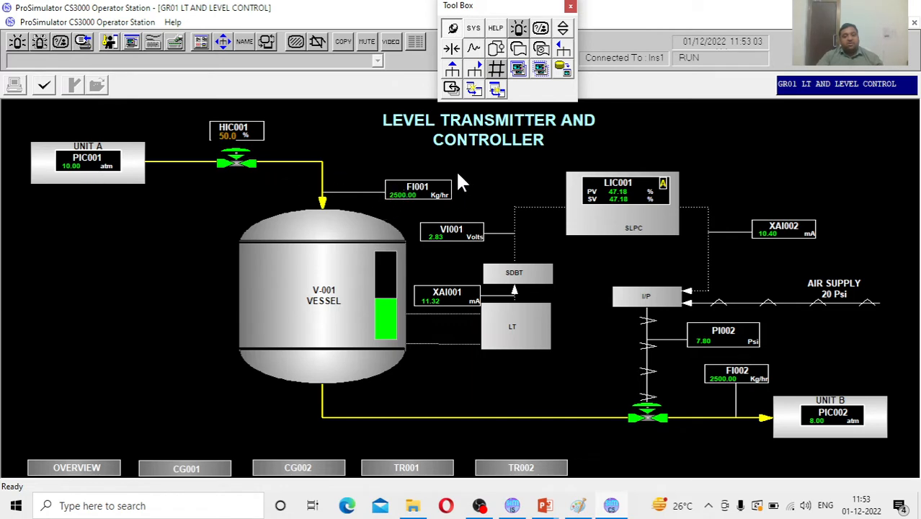
{"action": "mouse_move", "coordinate": [828, 395]}
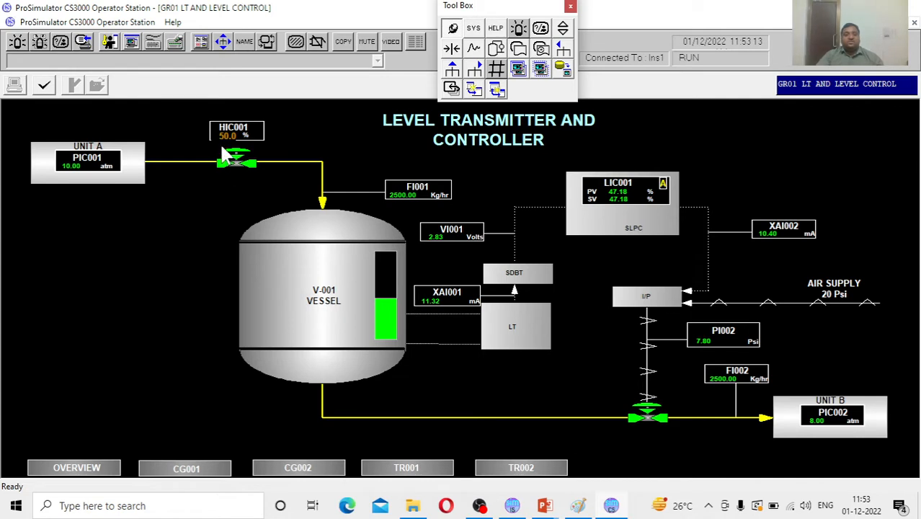
{"action": "mouse_move", "coordinate": [238, 142]}
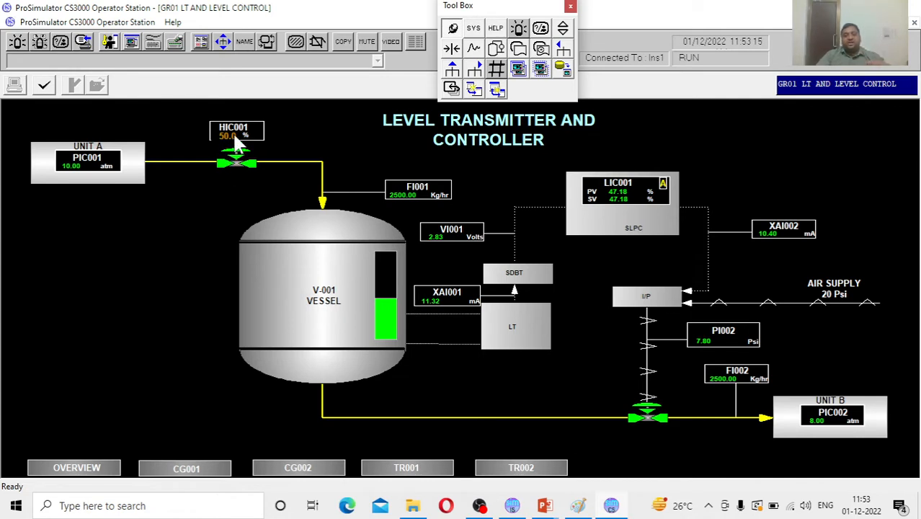
{"action": "mouse_move", "coordinate": [222, 165]}
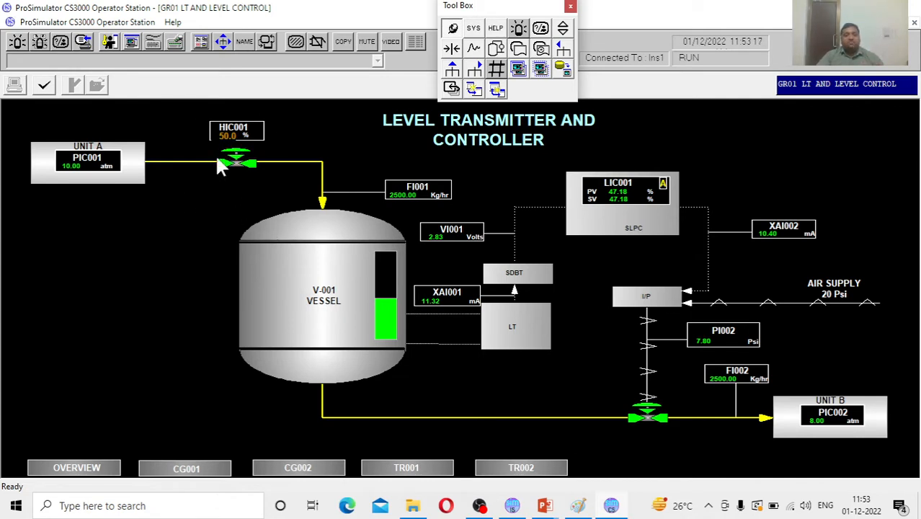
{"action": "mouse_move", "coordinate": [273, 168]}
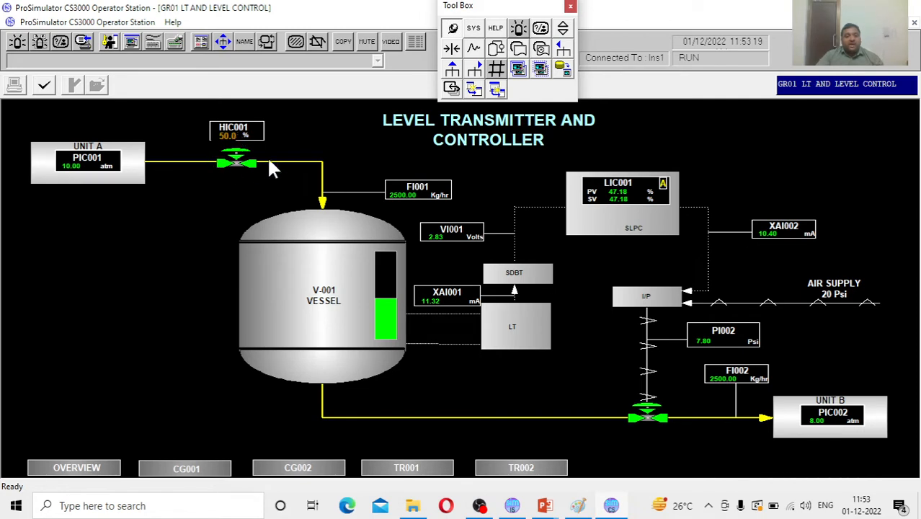
{"action": "mouse_move", "coordinate": [238, 144]}
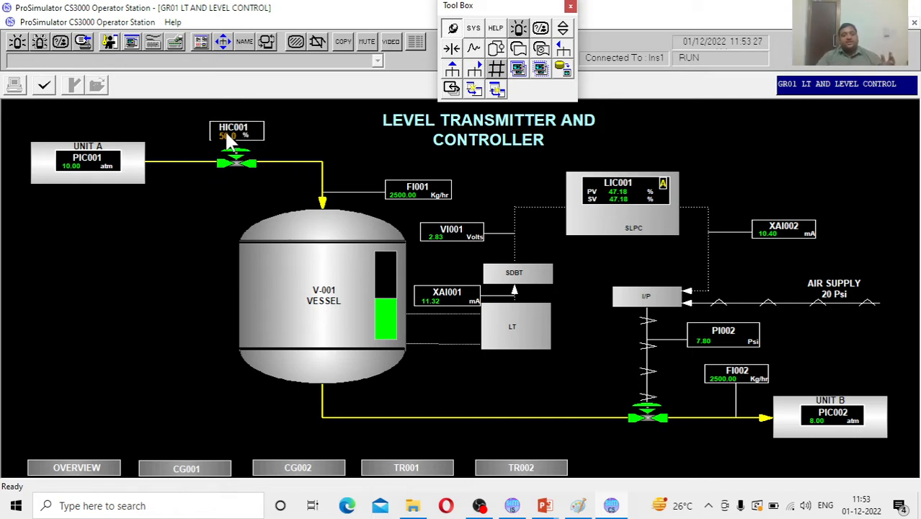
{"action": "left_click", "coordinate": [237, 131]}
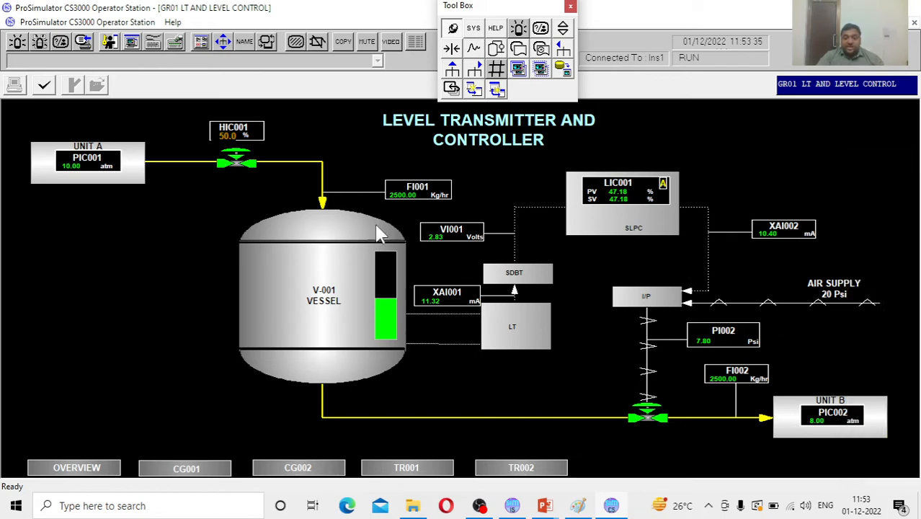
{"action": "mouse_move", "coordinate": [303, 188]}
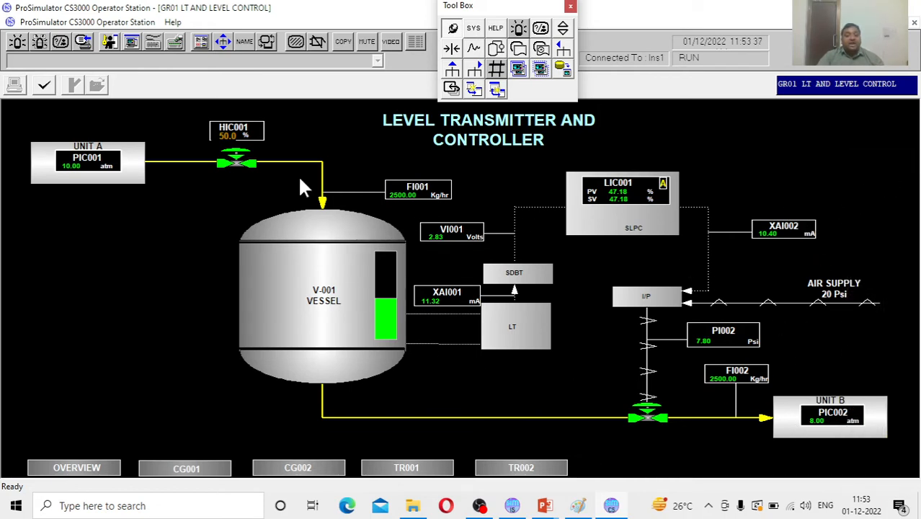
{"action": "mouse_move", "coordinate": [635, 202]}
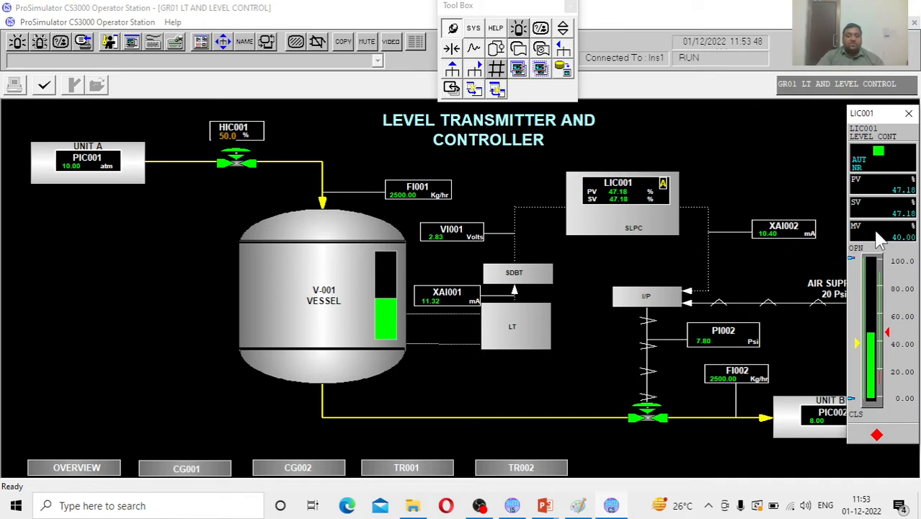
{"action": "mouse_move", "coordinate": [727, 404]}
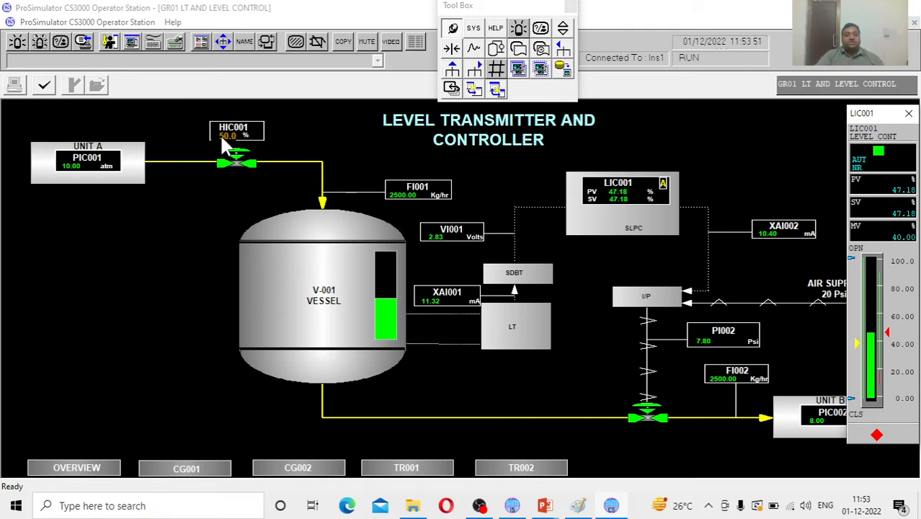
- Bring up the HIC001 inlet flow faceplate (manual, 60%) beside LIC001's
{"action": "left_click", "coordinate": [237, 131]}
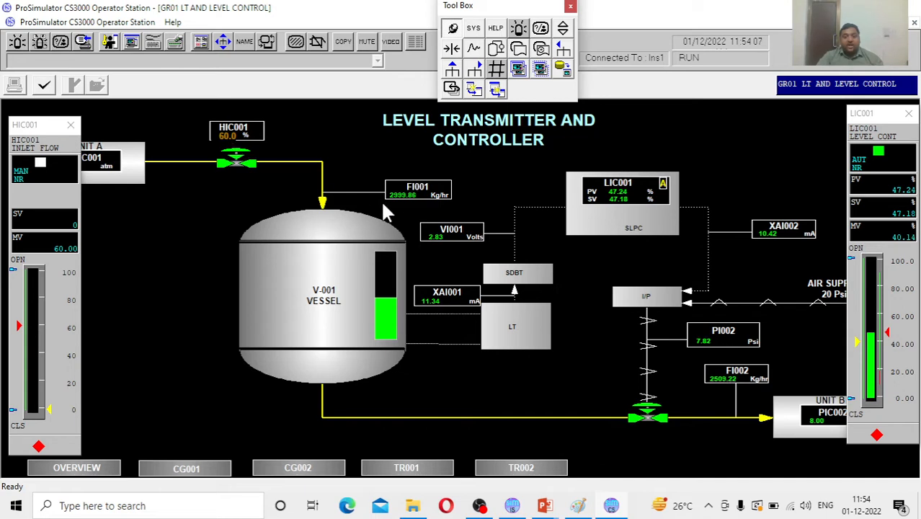
{"action": "mouse_move", "coordinate": [389, 311]}
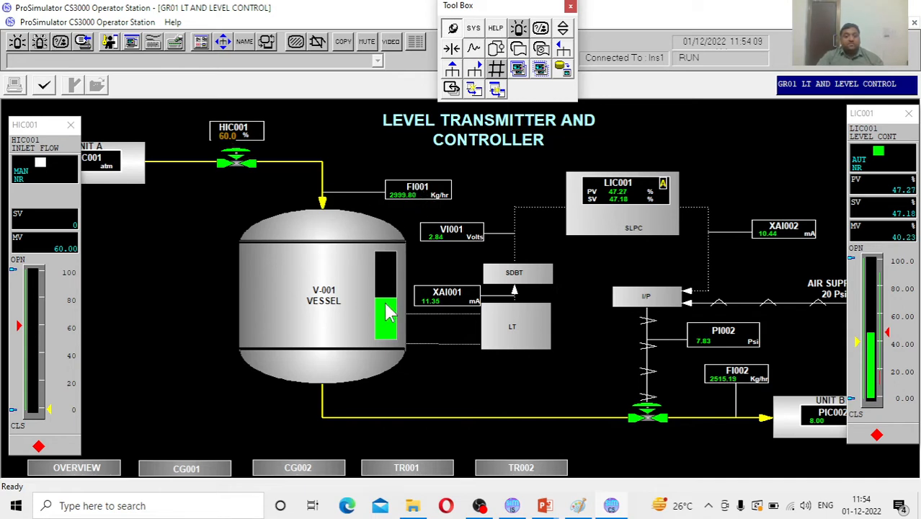
{"action": "mouse_move", "coordinate": [392, 299]}
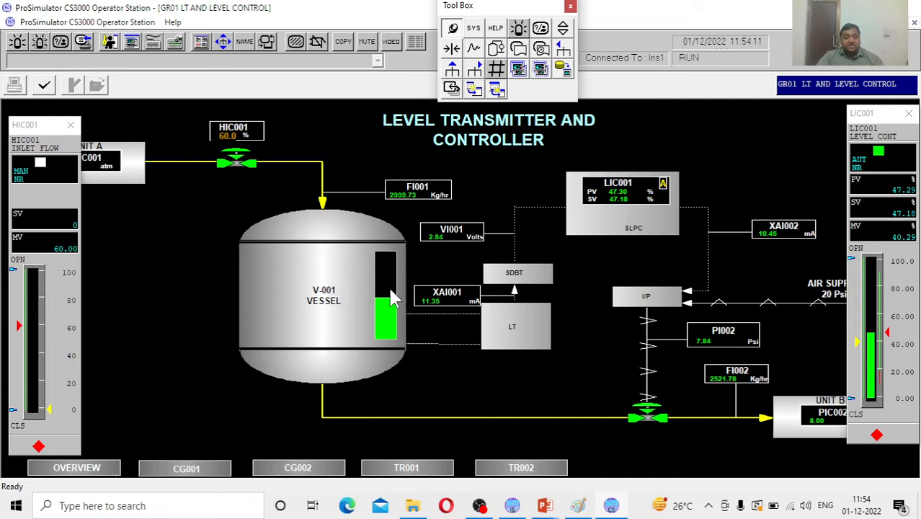
{"action": "mouse_move", "coordinate": [473, 228]}
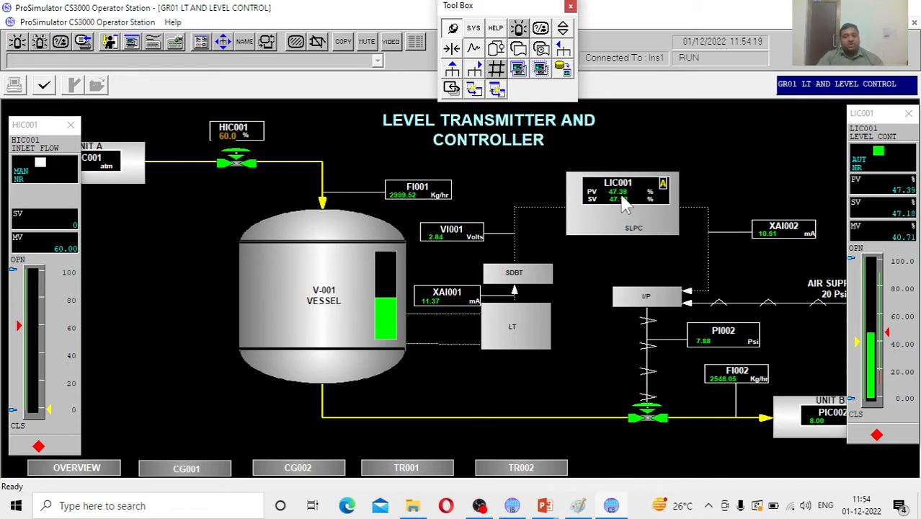
{"action": "mouse_move", "coordinate": [542, 210]}
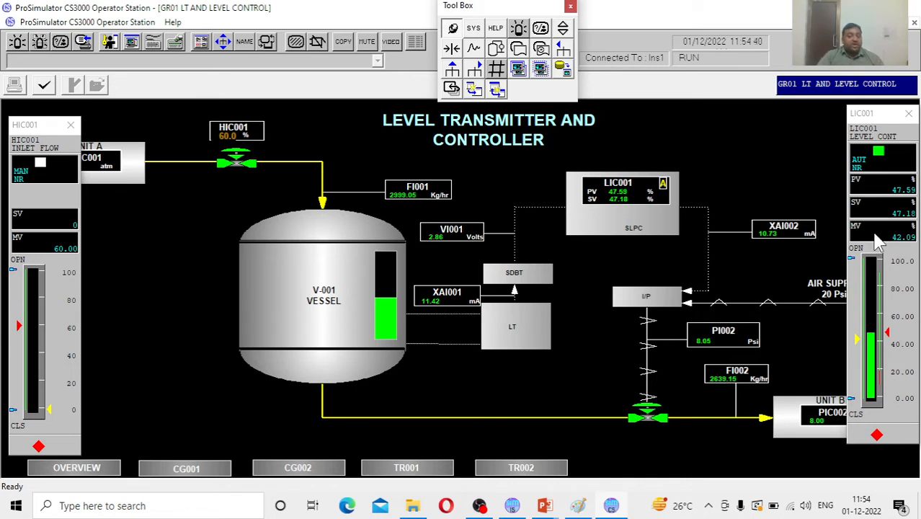
{"action": "mouse_move", "coordinate": [522, 239]}
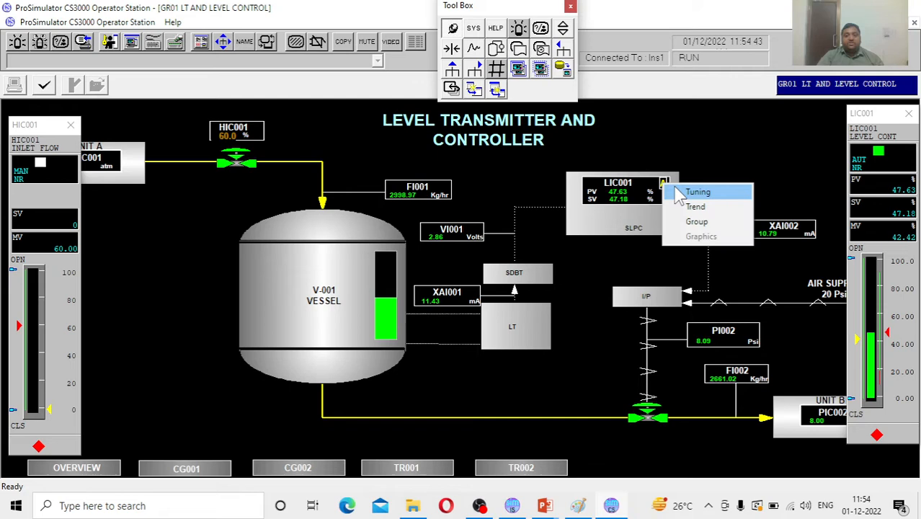
- Reassign TR001 pens so only LIC001.PV and LIC001.SV are displayed, and confirm
{"action": "left_click", "coordinate": [697, 190]}
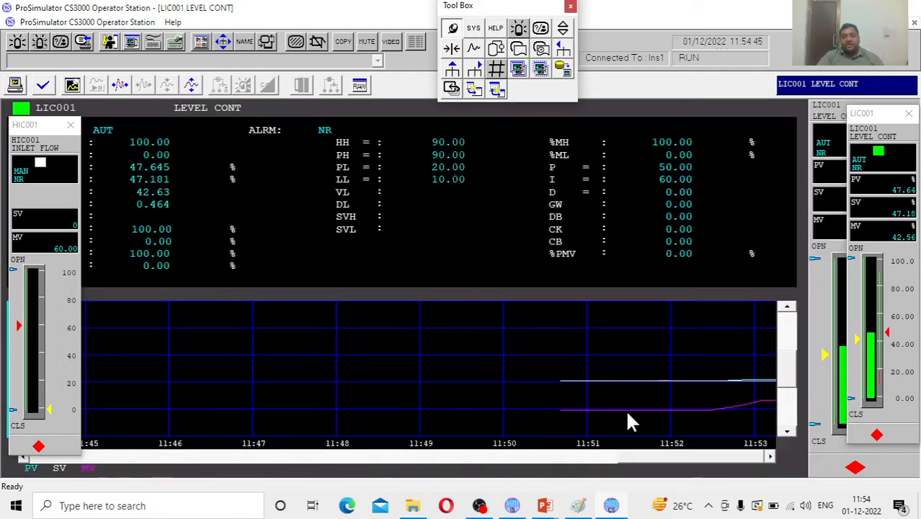
{"action": "mouse_move", "coordinate": [724, 424]}
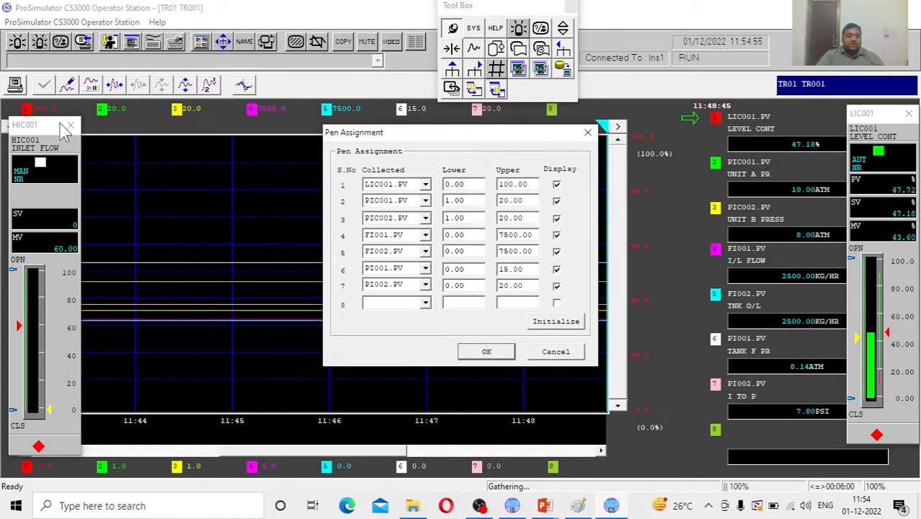
{"action": "mouse_move", "coordinate": [401, 347]}
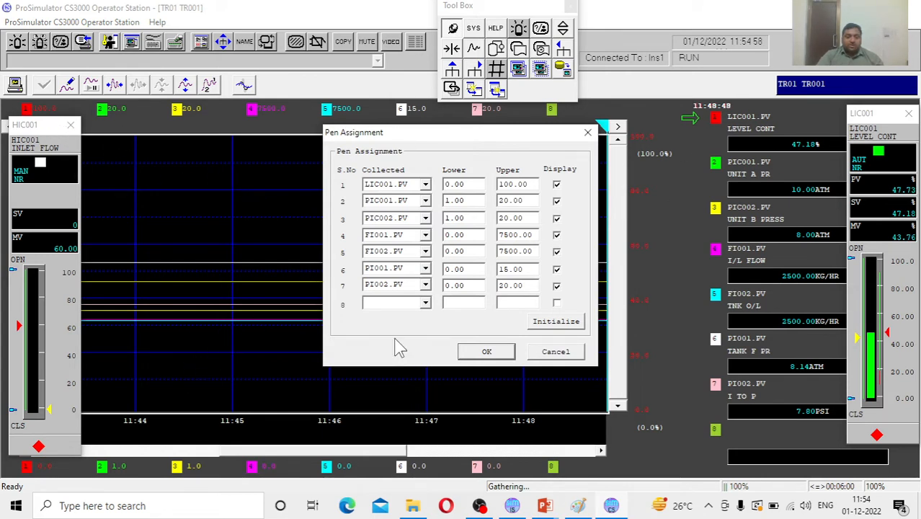
{"action": "left_click", "coordinate": [425, 185]}
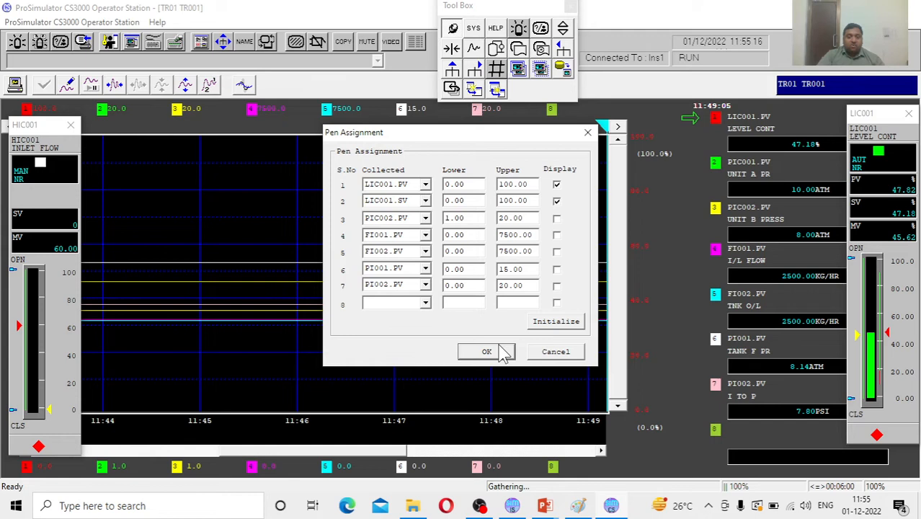
{"action": "left_click", "coordinate": [488, 352]}
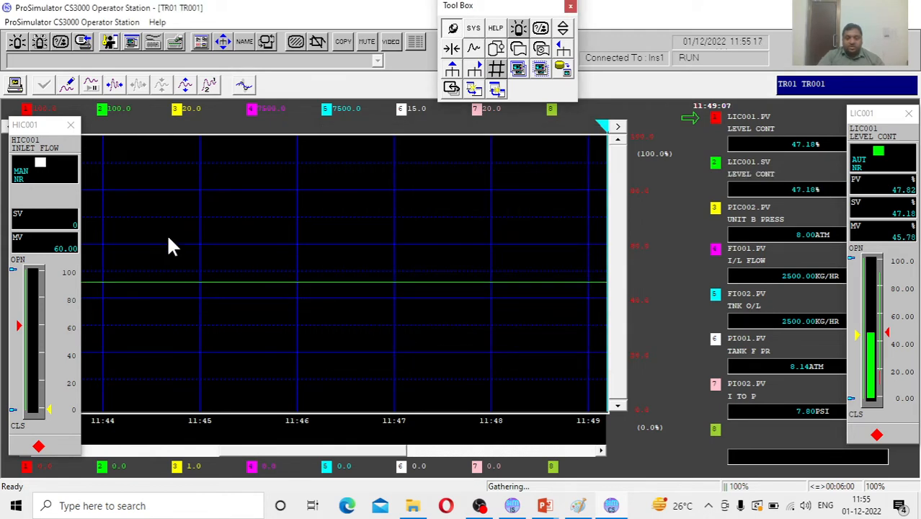
- Widen the TR001 trend to a ten-minute time span
{"action": "left_click", "coordinate": [71, 124]}
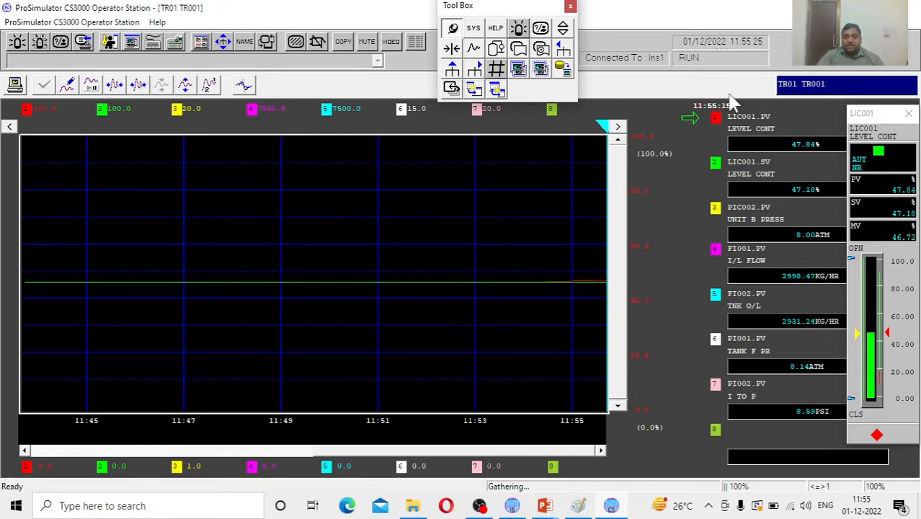
{"action": "mouse_move", "coordinate": [710, 129]}
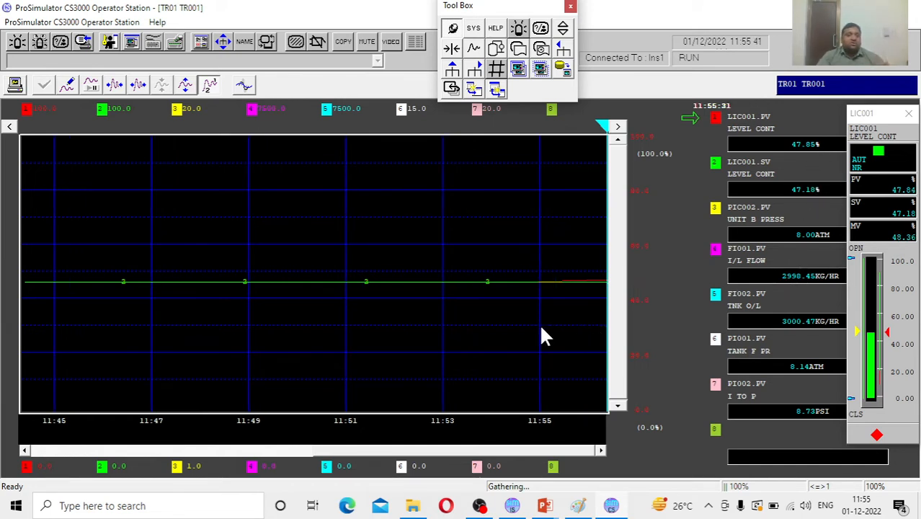
{"action": "mouse_move", "coordinate": [599, 288]}
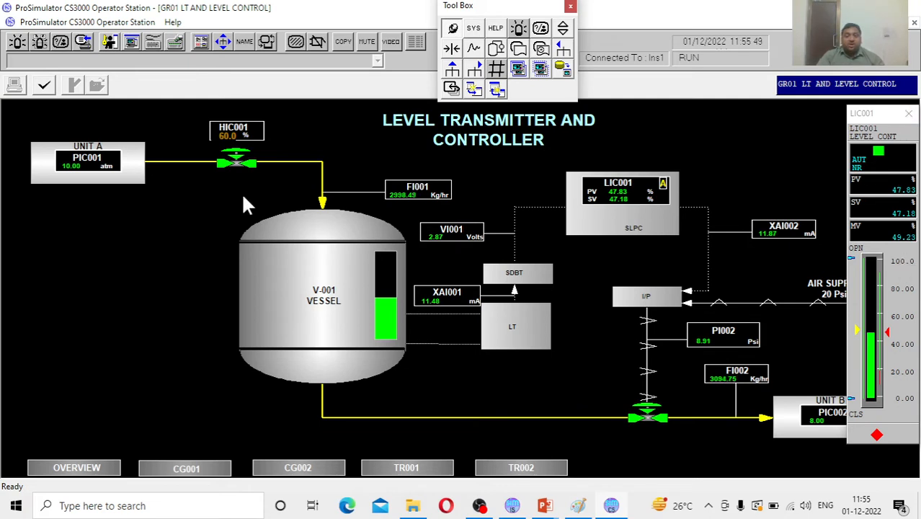
{"action": "mouse_move", "coordinate": [229, 157]}
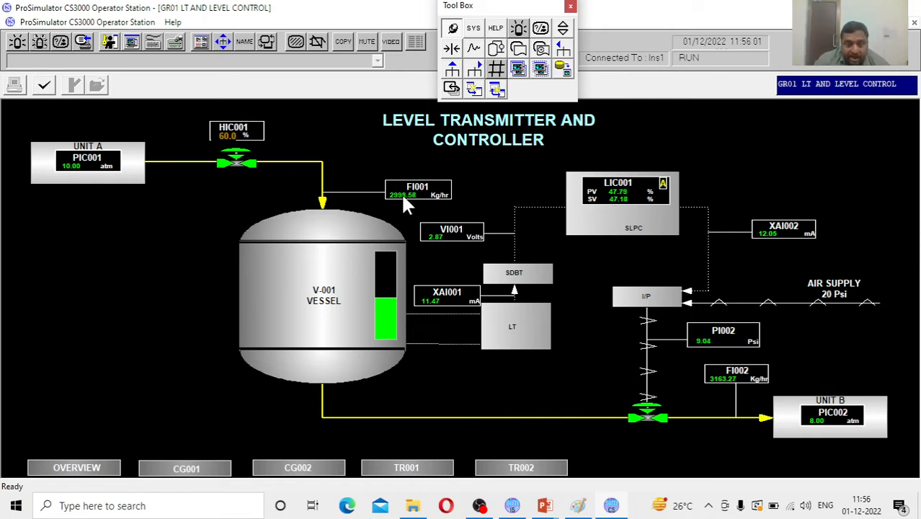
{"action": "mouse_move", "coordinate": [703, 401]}
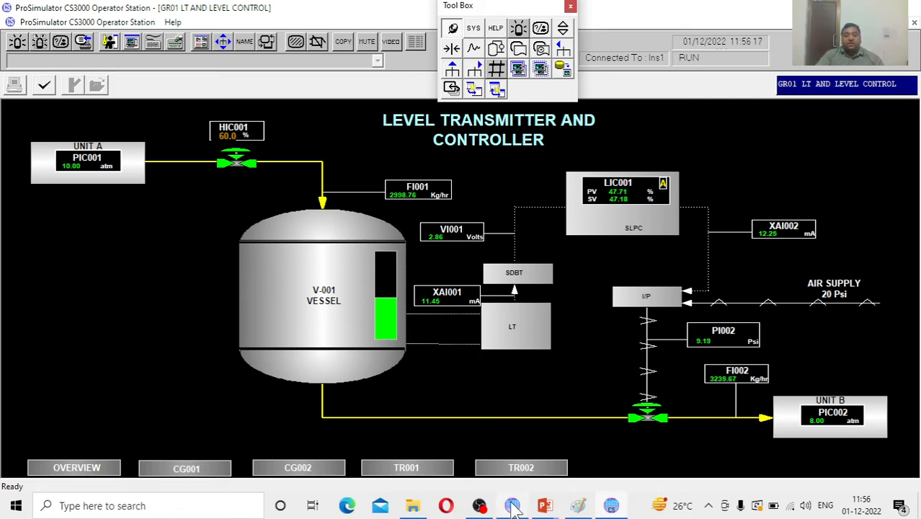
- Switch windows from the taskbar while monitoring the GR01 level graphic
{"action": "left_click", "coordinate": [512, 505]}
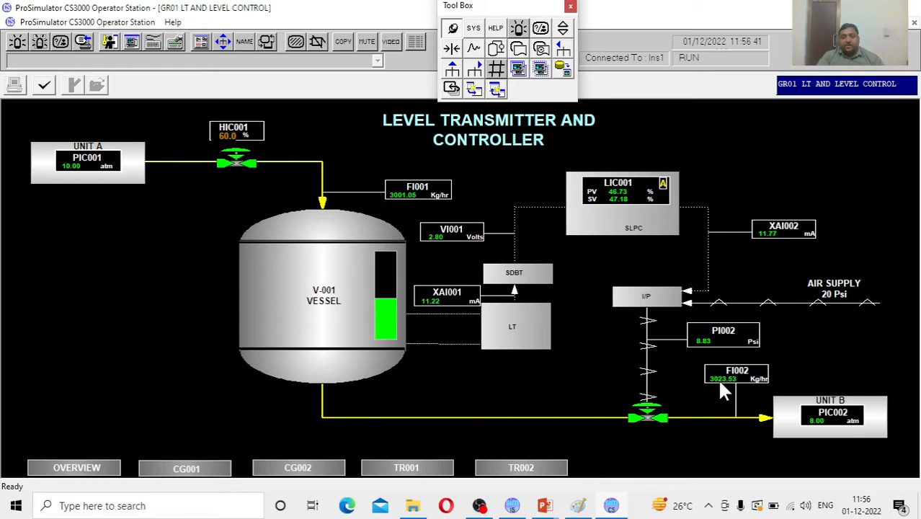
{"action": "mouse_move", "coordinate": [733, 401]}
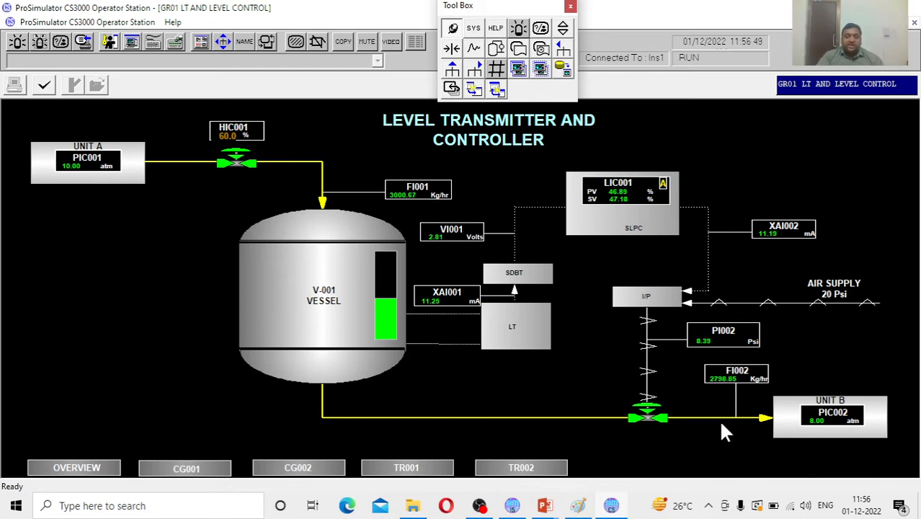
{"action": "mouse_move", "coordinate": [727, 402]}
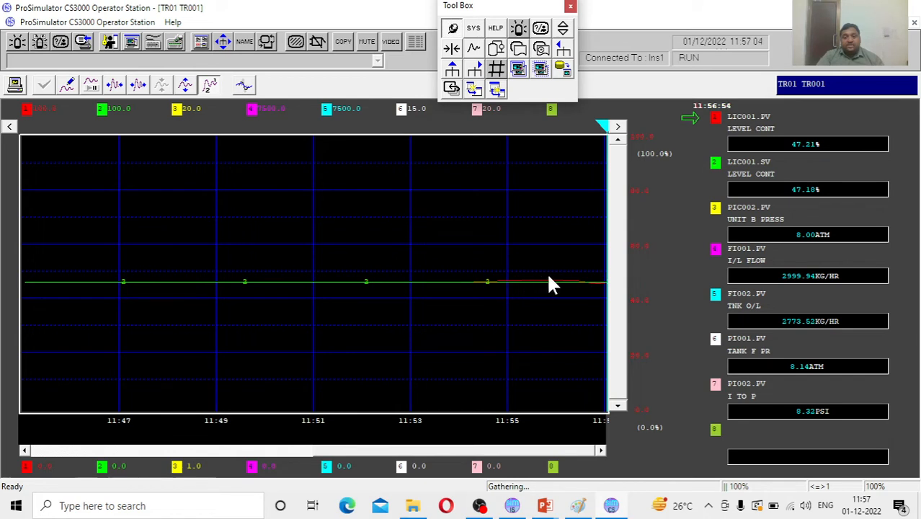
{"action": "mouse_move", "coordinate": [602, 296]}
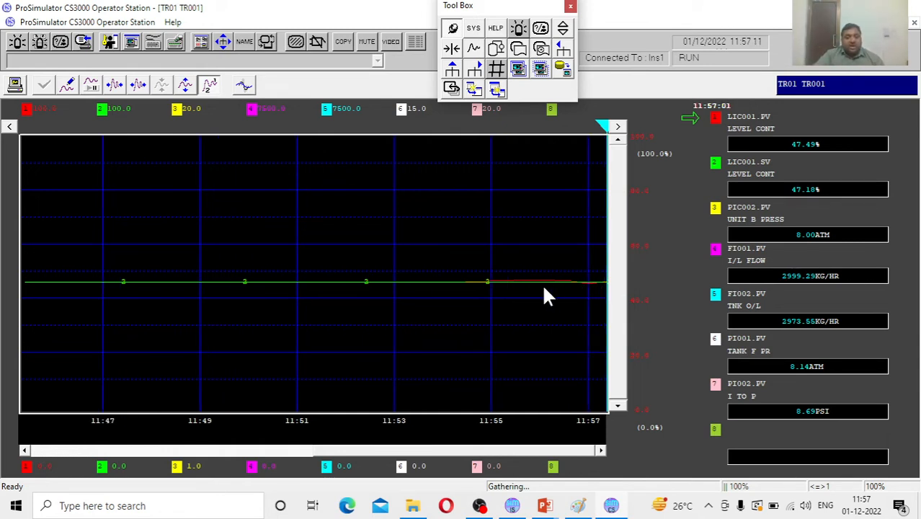
{"action": "mouse_move", "coordinate": [570, 292]}
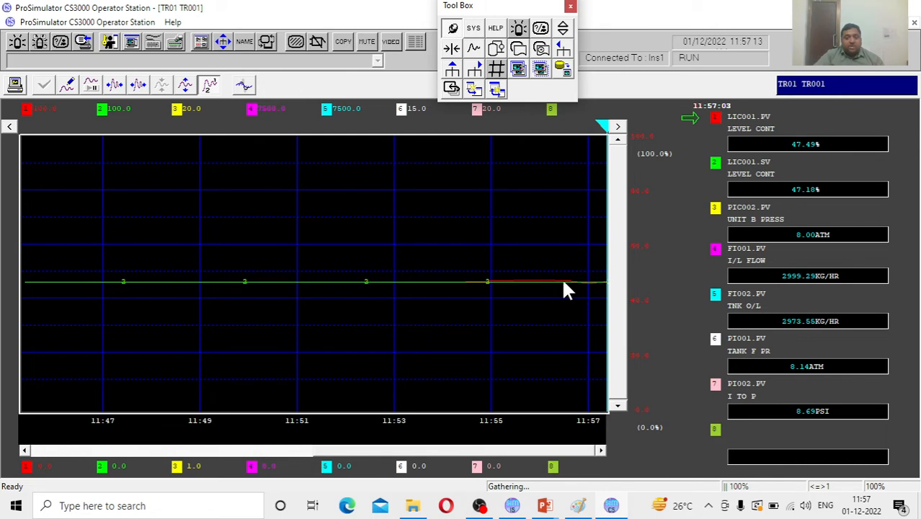
{"action": "mouse_move", "coordinate": [584, 238]}
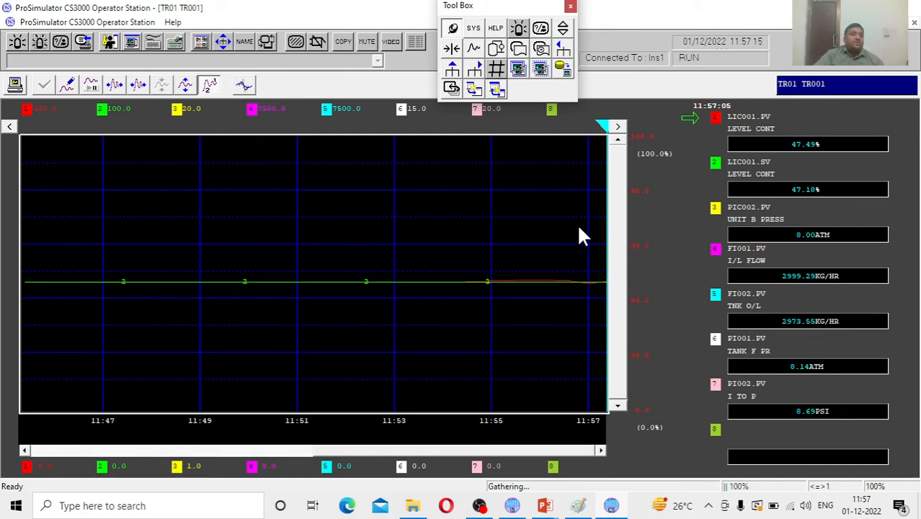
{"action": "mouse_move", "coordinate": [508, 302]}
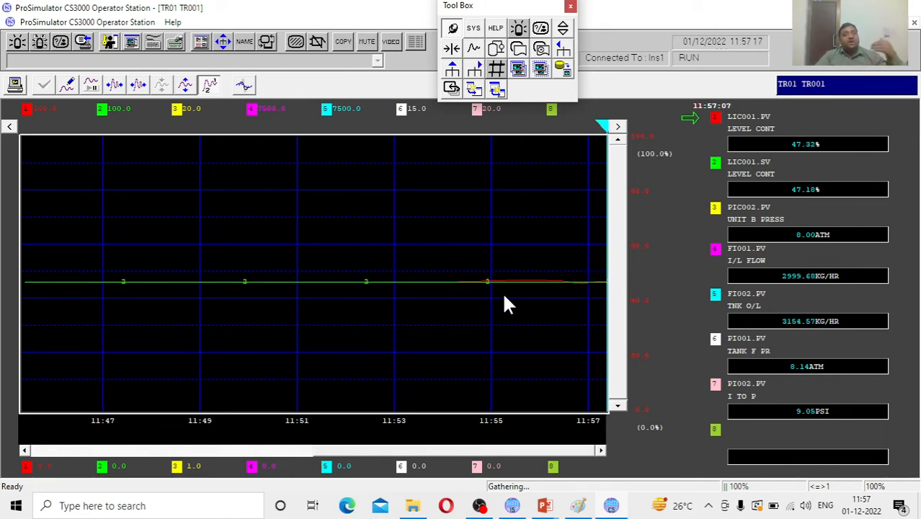
{"action": "mouse_move", "coordinate": [59, 375]}
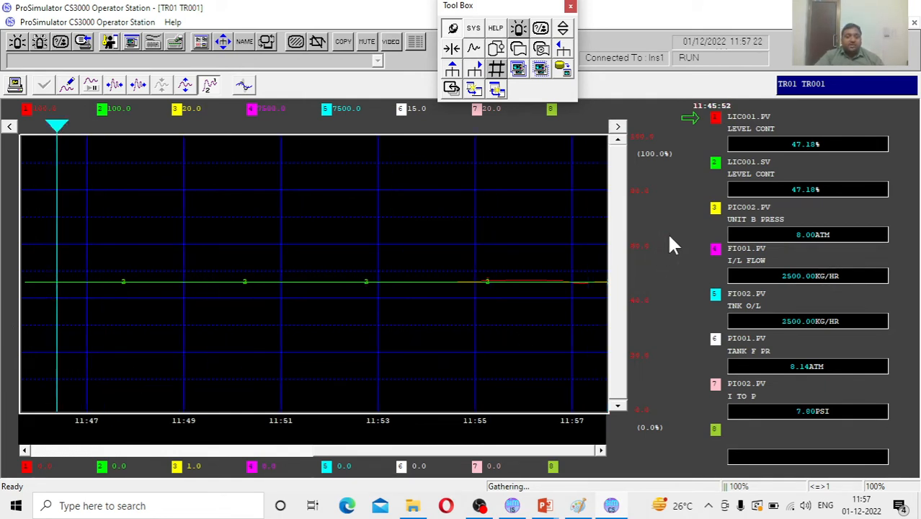
{"action": "mouse_move", "coordinate": [602, 147]}
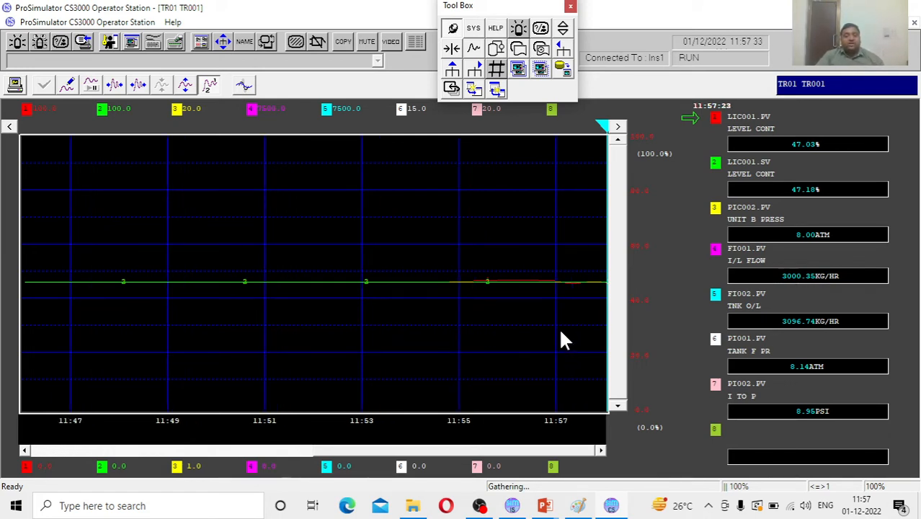
{"action": "mouse_move", "coordinate": [561, 326]}
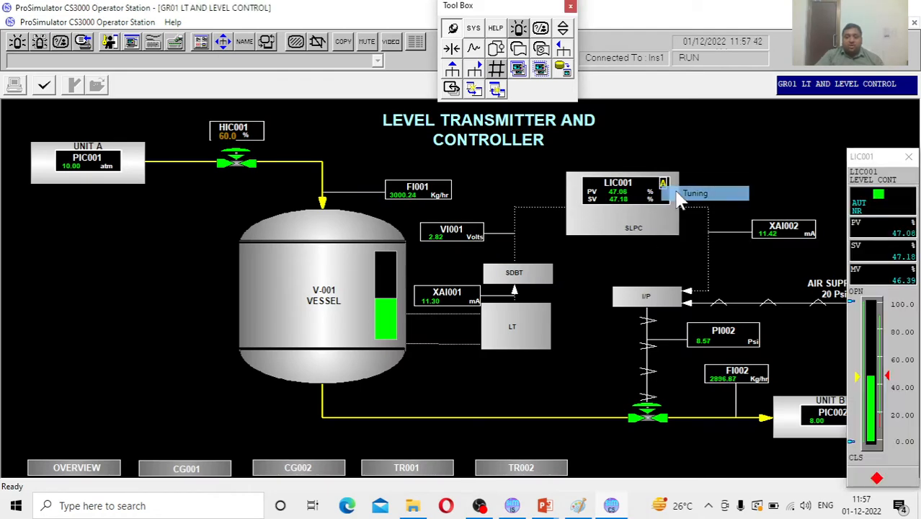
- Enter derivative D = 50 for LIC001, then check the instructor station and return
{"action": "left_click", "coordinate": [695, 193]}
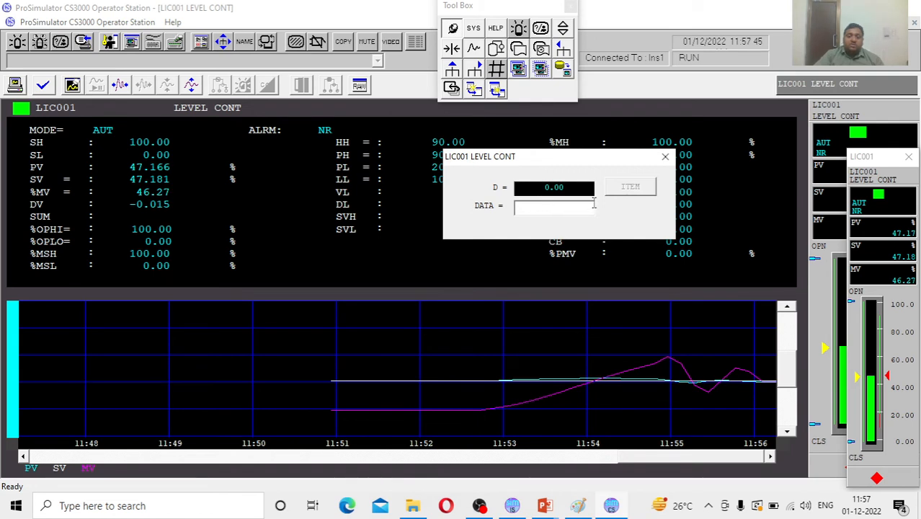
{"action": "type", "text": "50"}
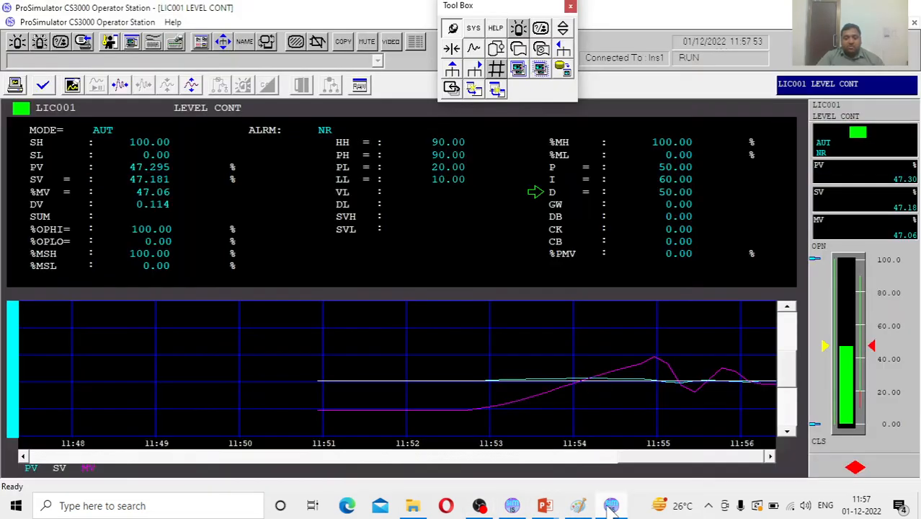
{"action": "left_click", "coordinate": [512, 505]}
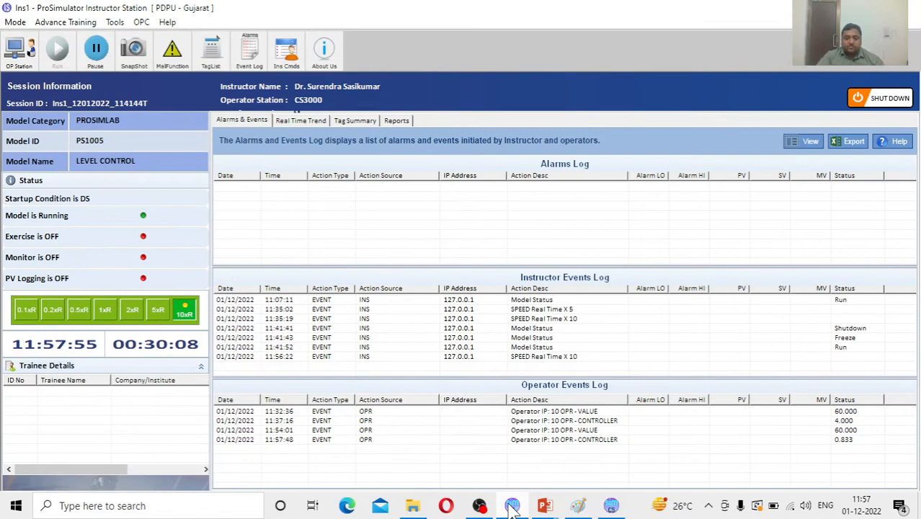
{"action": "left_click", "coordinate": [511, 504]}
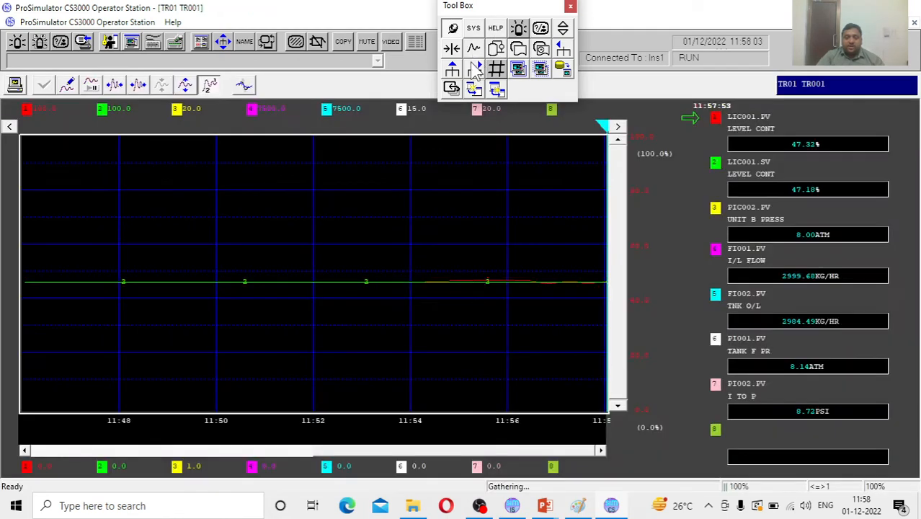
{"action": "mouse_move", "coordinate": [432, 325]}
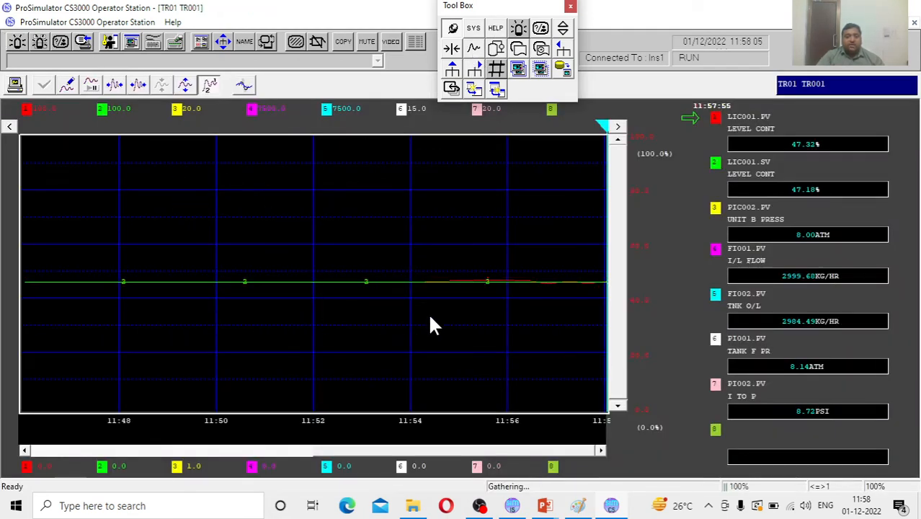
{"action": "mouse_move", "coordinate": [501, 301]}
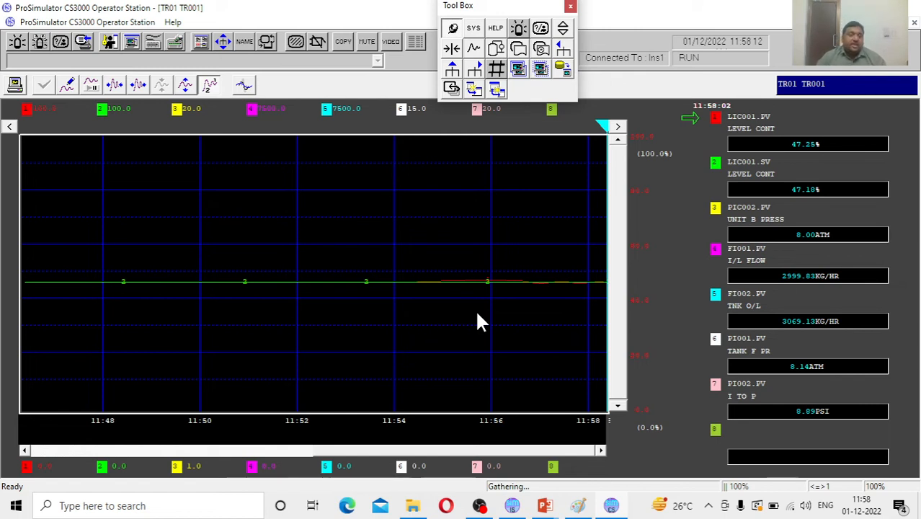
{"action": "mouse_move", "coordinate": [473, 325]}
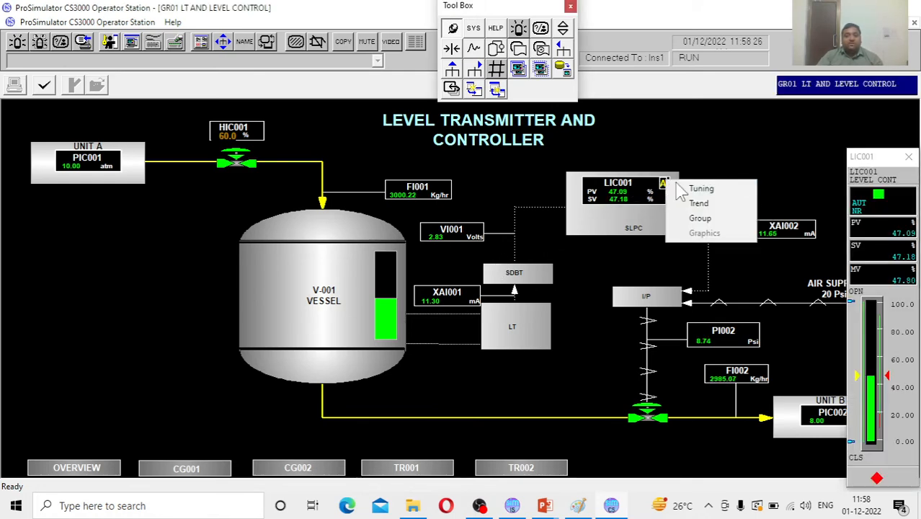
- Show LIC001's tuning parameters and select the P and I rows (P 50, I 60)
{"action": "left_click", "coordinate": [700, 187]}
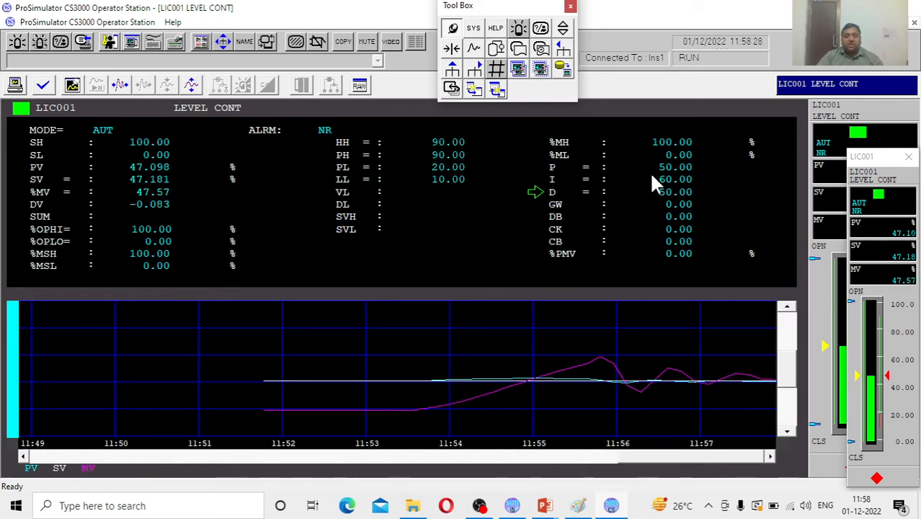
{"action": "left_click", "coordinate": [675, 167]}
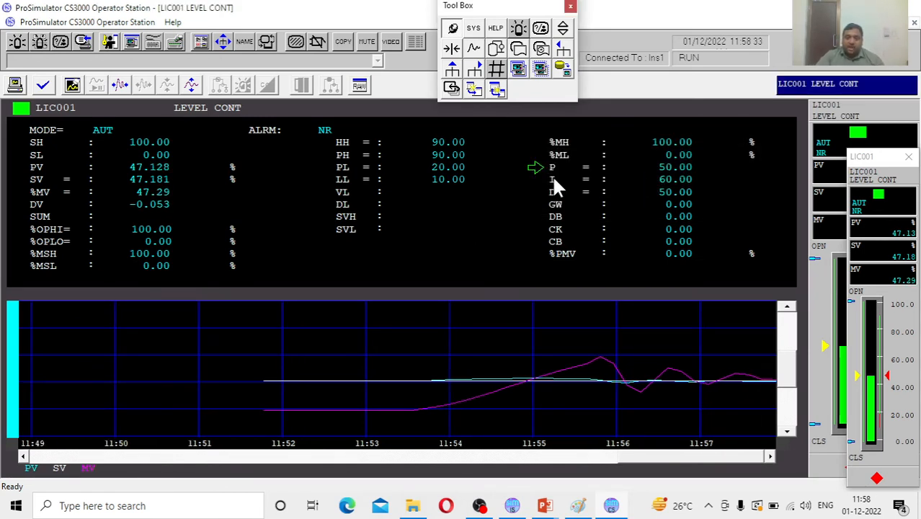
{"action": "left_click", "coordinate": [552, 178]}
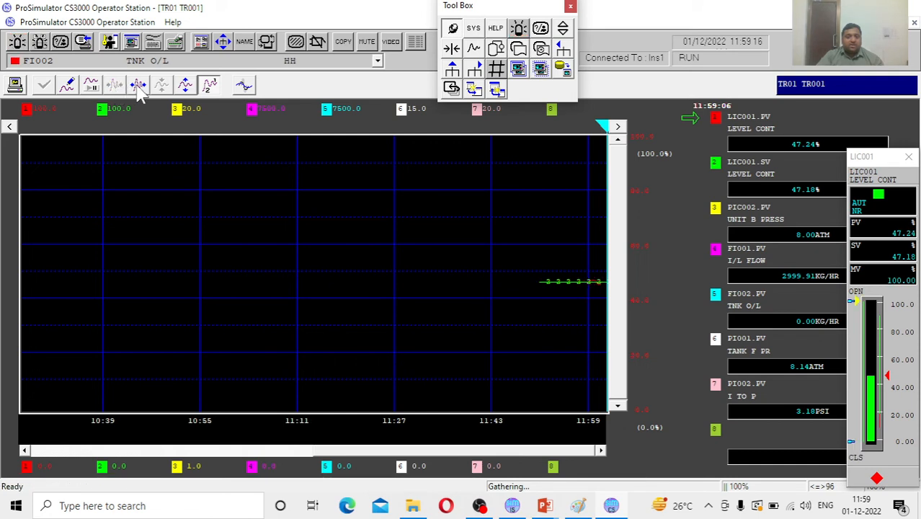
- Rescale TR001's time axis down to about ten minutes
{"action": "left_click", "coordinate": [137, 86]}
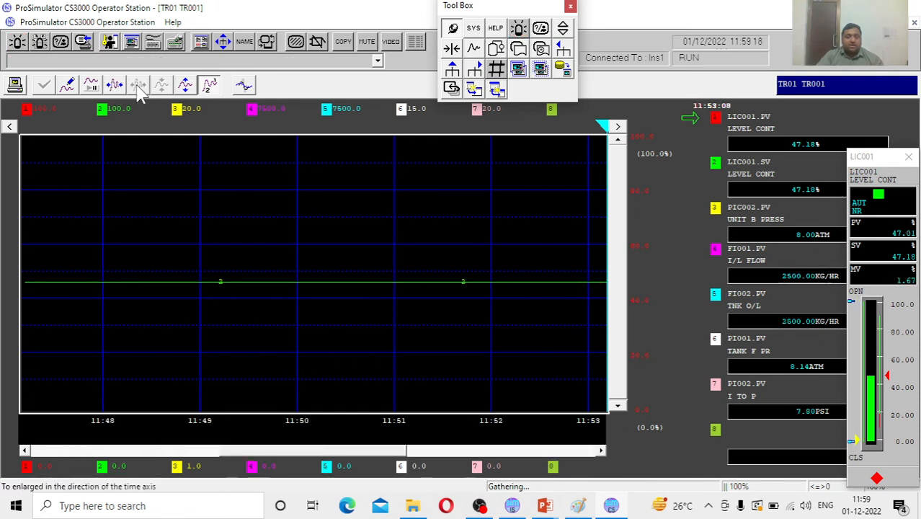
{"action": "left_click", "coordinate": [137, 85]}
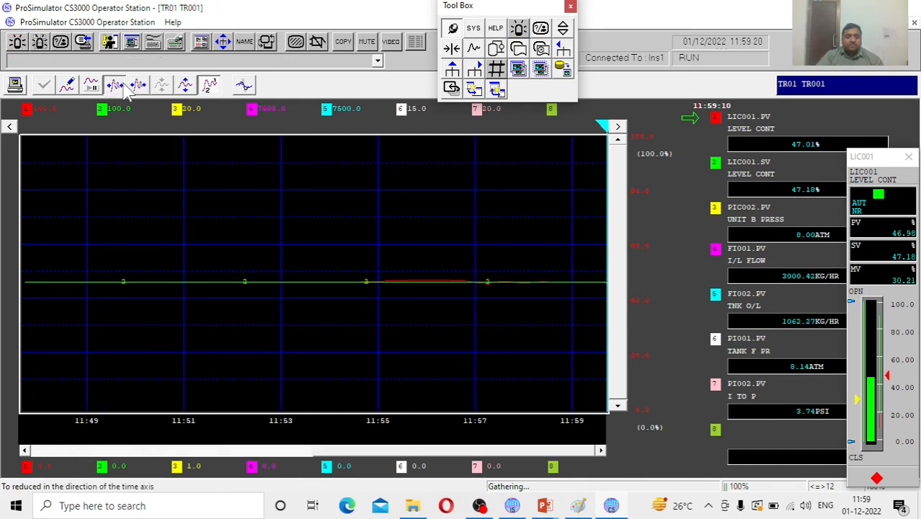
{"action": "left_click", "coordinate": [137, 84]}
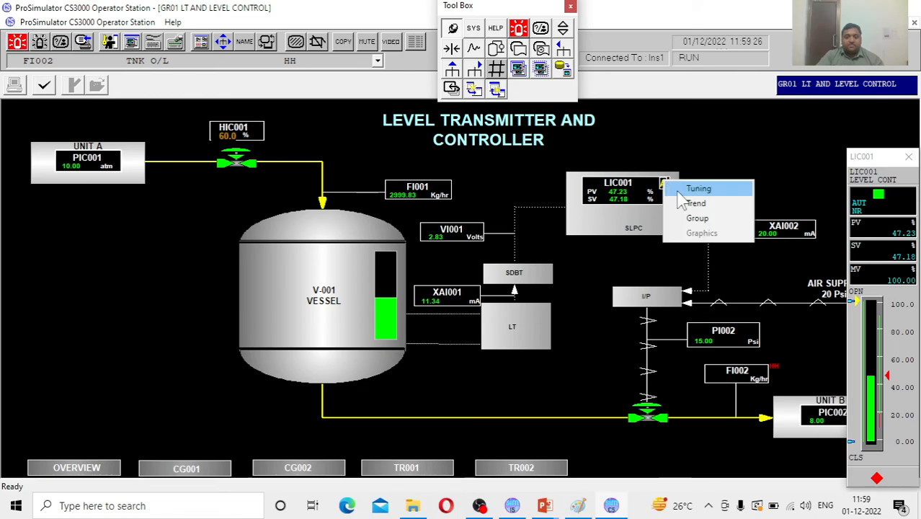
- Attempt PL = 100 on LIC001 and acknowledge the 'PL should be less than Alarm High' rejection
{"action": "left_click", "coordinate": [698, 187]}
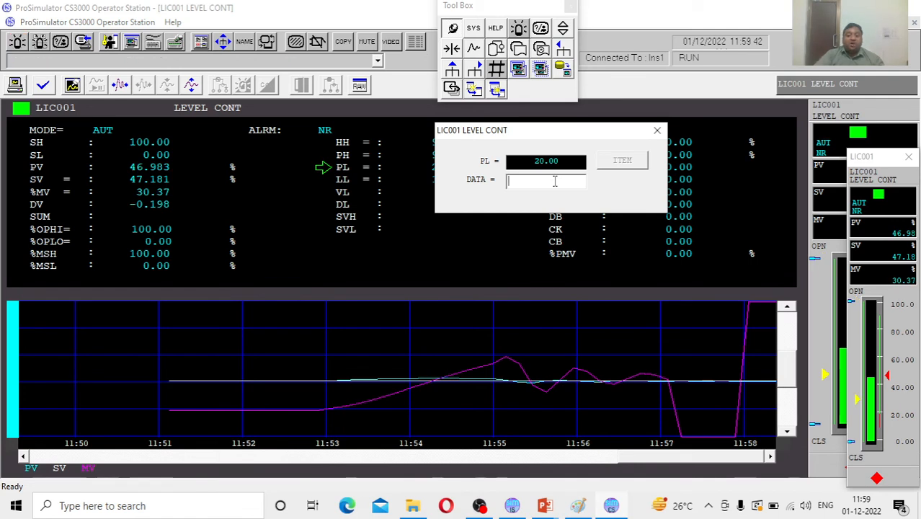
{"action": "type", "text": "100"}
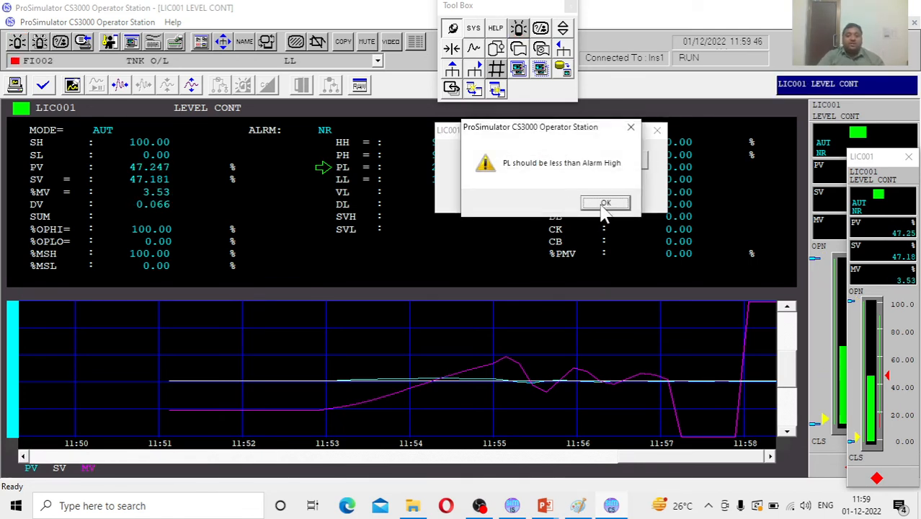
{"action": "left_click", "coordinate": [606, 202]}
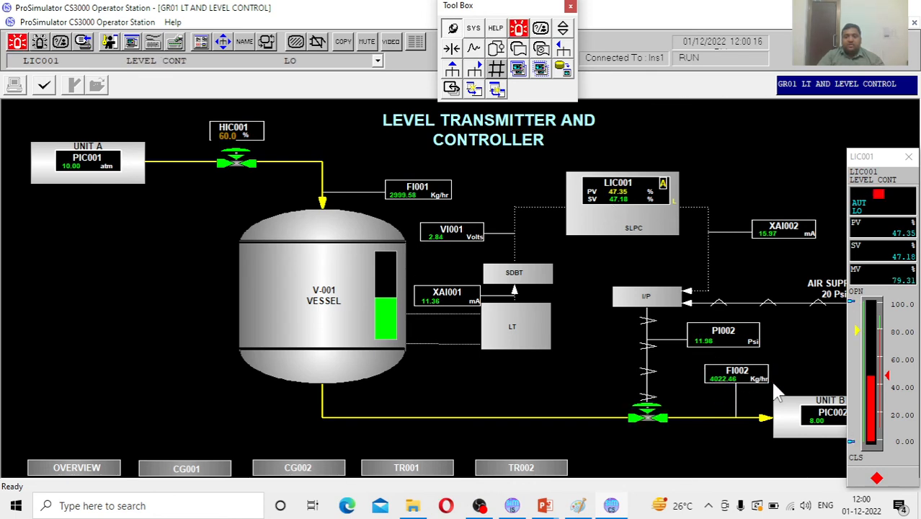
{"action": "mouse_move", "coordinate": [744, 436]}
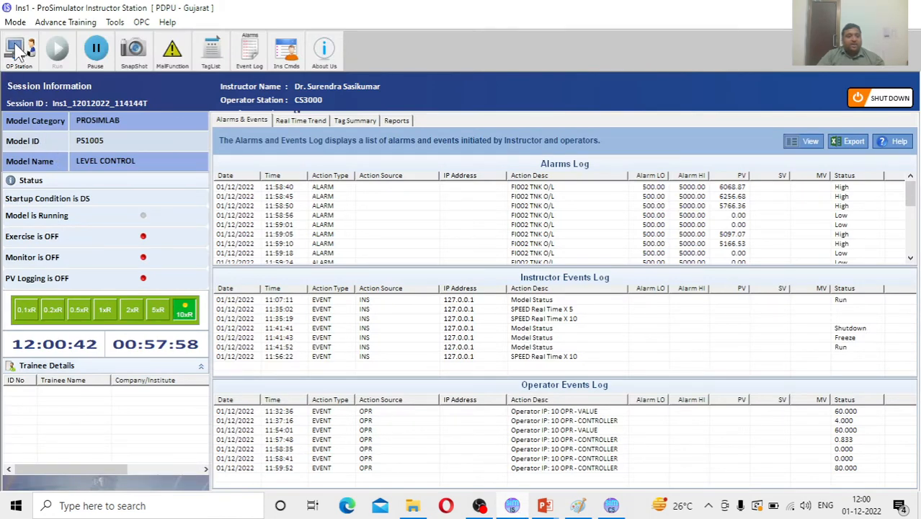
- Choose Design Condition as the startup mode and confirm the change prompt with Yes
{"action": "left_click", "coordinate": [15, 22]}
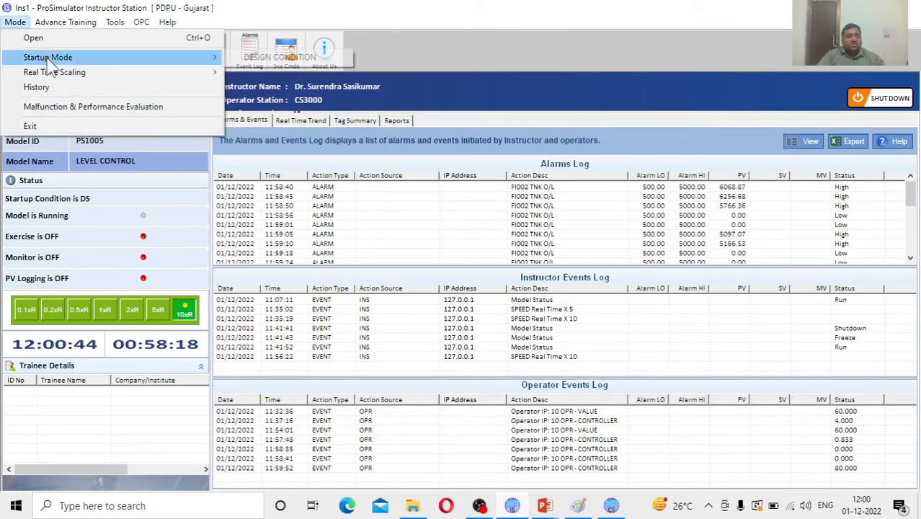
{"action": "left_click", "coordinate": [47, 57]}
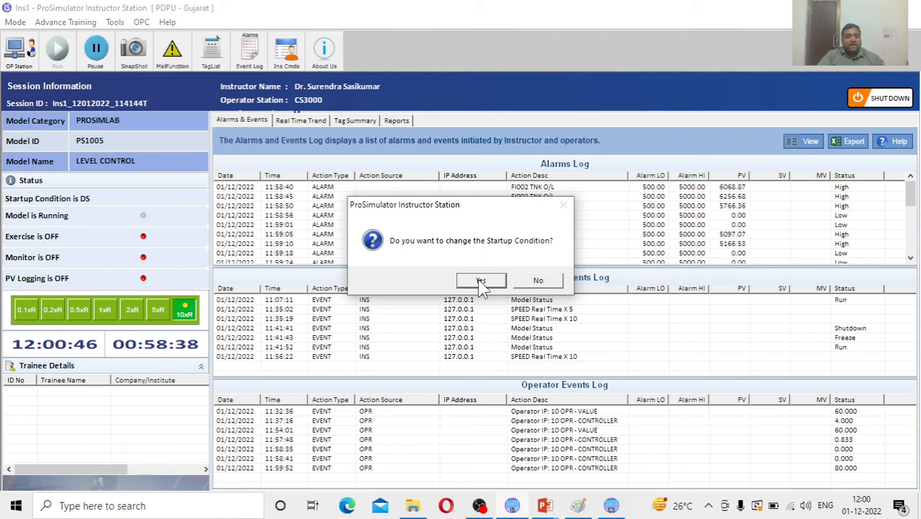
{"action": "left_click", "coordinate": [481, 279]}
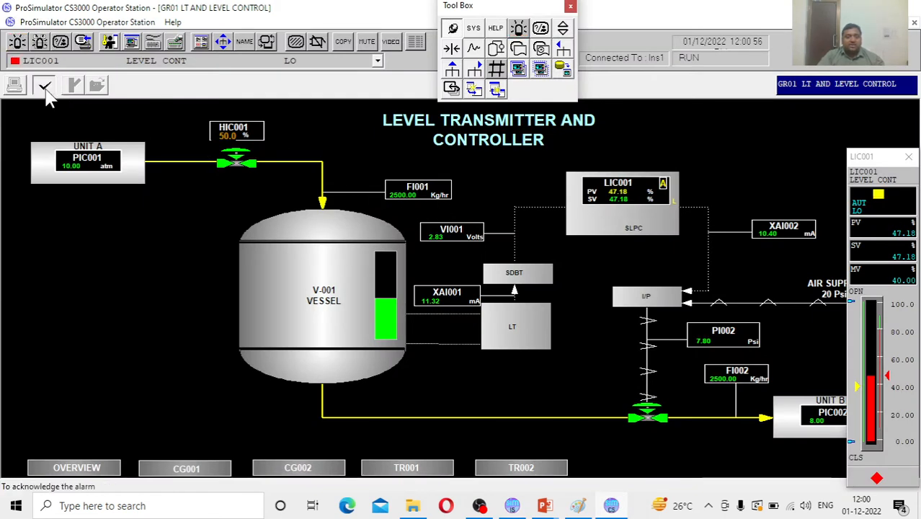
- Acknowledge the active alarms and bring up LIC001's setpoint entry (SV 47.10 %)
{"action": "left_click", "coordinate": [43, 85]}
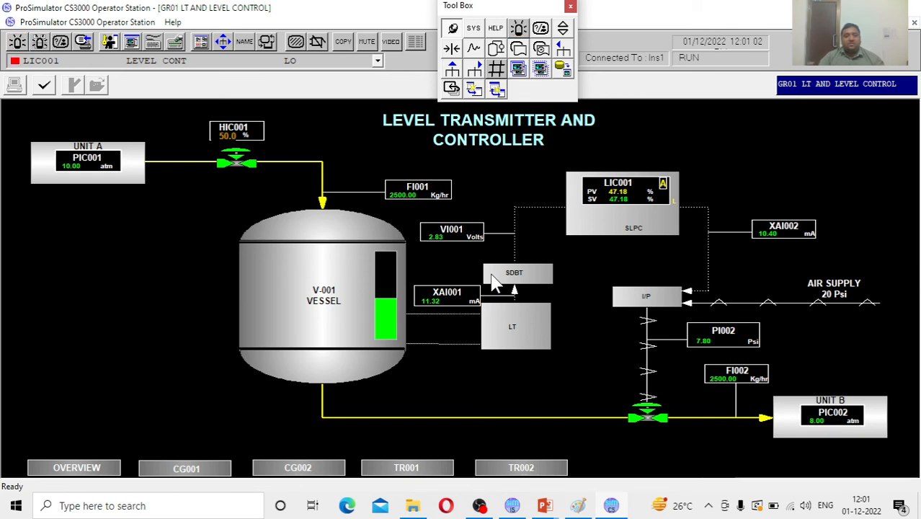
{"action": "mouse_move", "coordinate": [535, 232]}
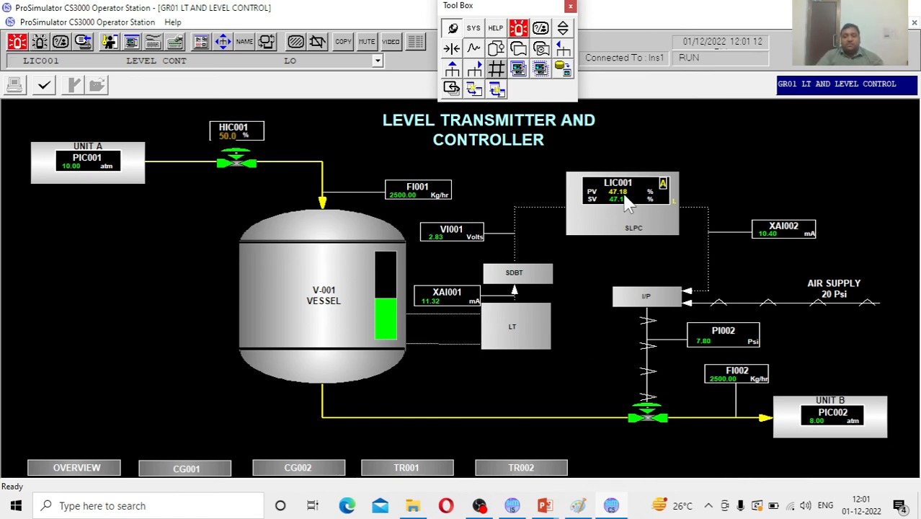
{"action": "left_click", "coordinate": [617, 191]}
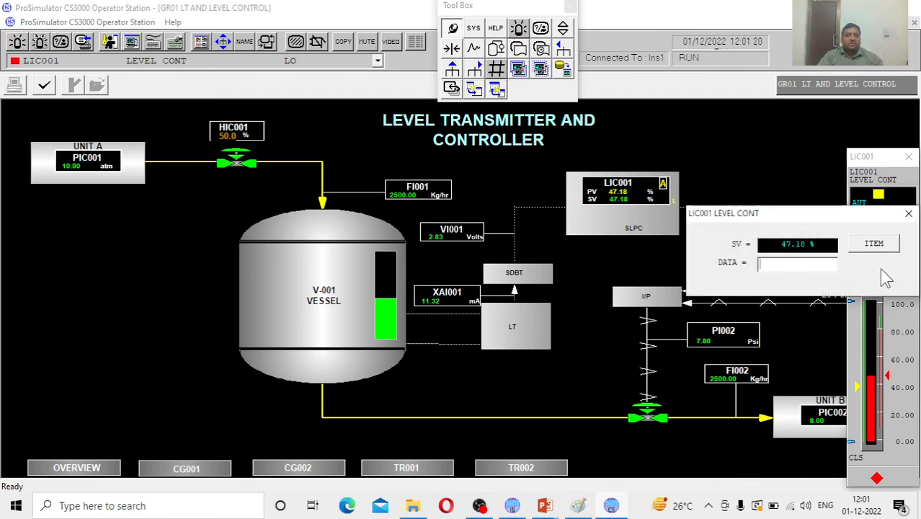
- Enter 55 as LIC001's setpoint and confirm it so the level PV climbs from about 47%
{"action": "type", "text": "55"}
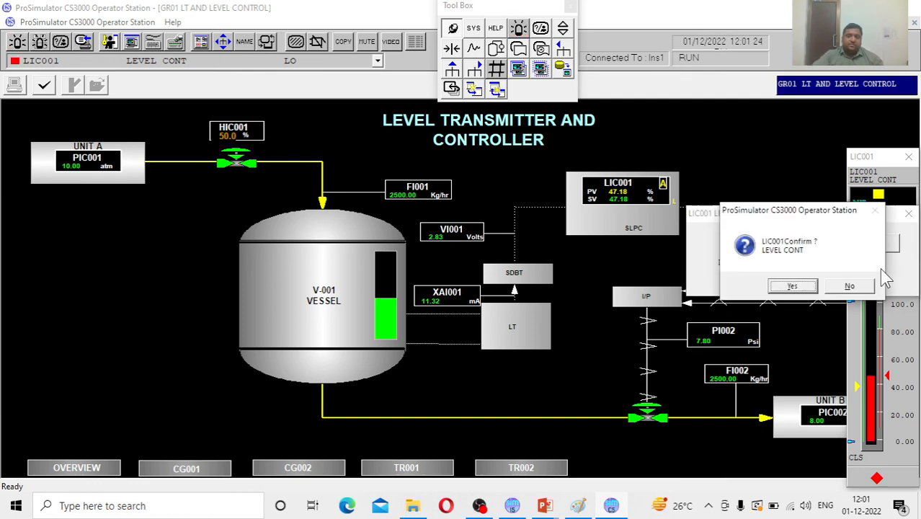
{"action": "left_click", "coordinate": [794, 286]}
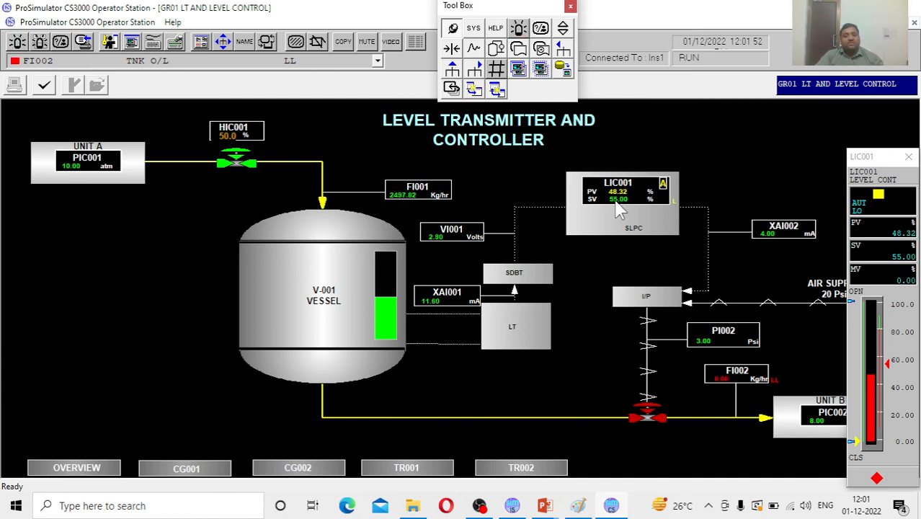
{"action": "mouse_move", "coordinate": [522, 418]}
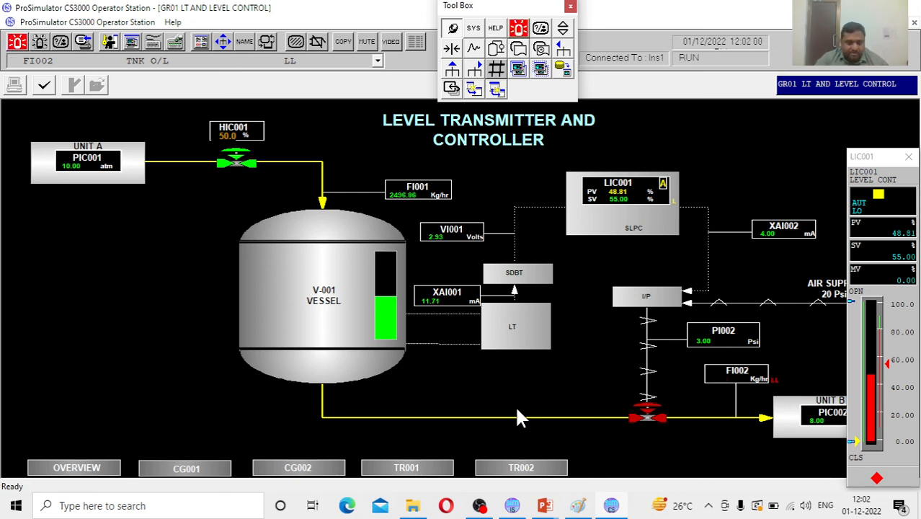
{"action": "mouse_move", "coordinate": [493, 448]}
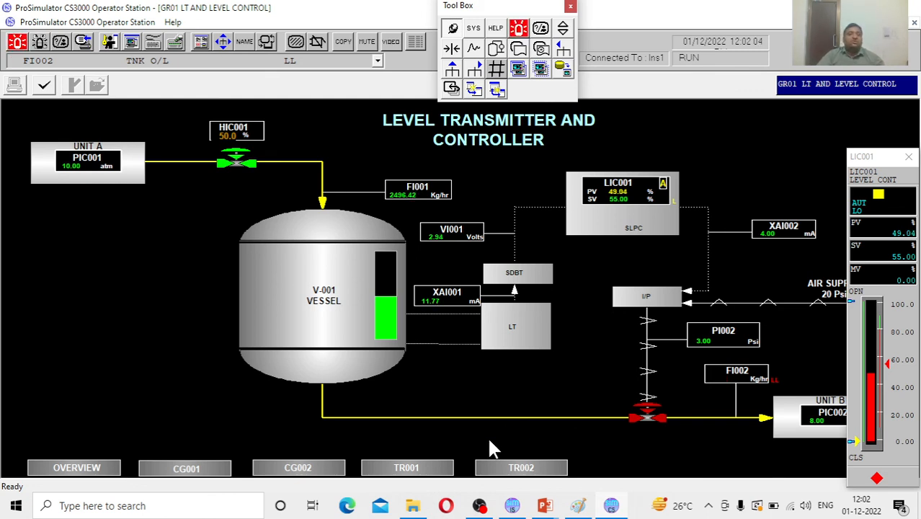
{"action": "left_click", "coordinate": [479, 505]}
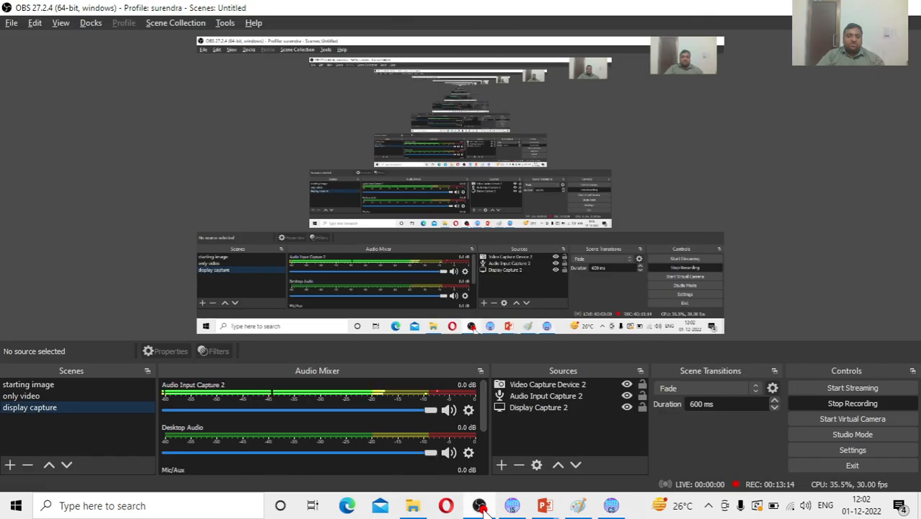
{"action": "mouse_move", "coordinate": [231, 444]}
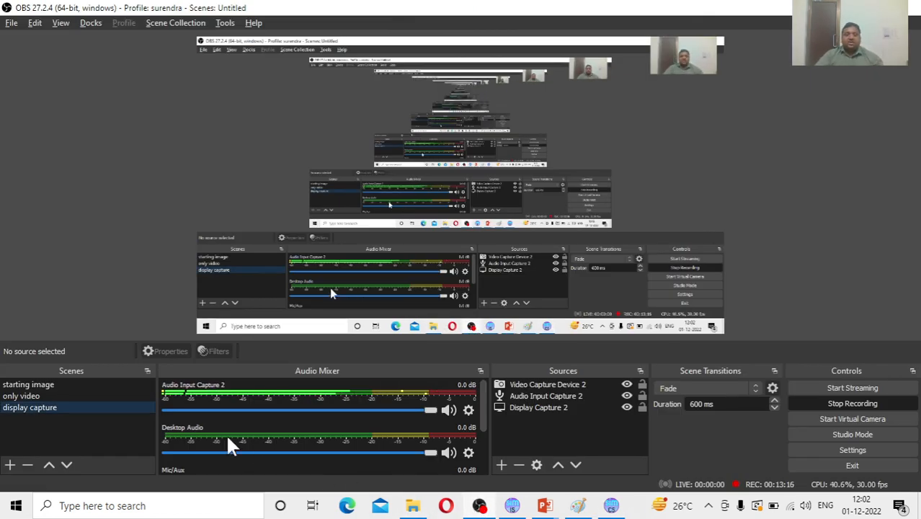